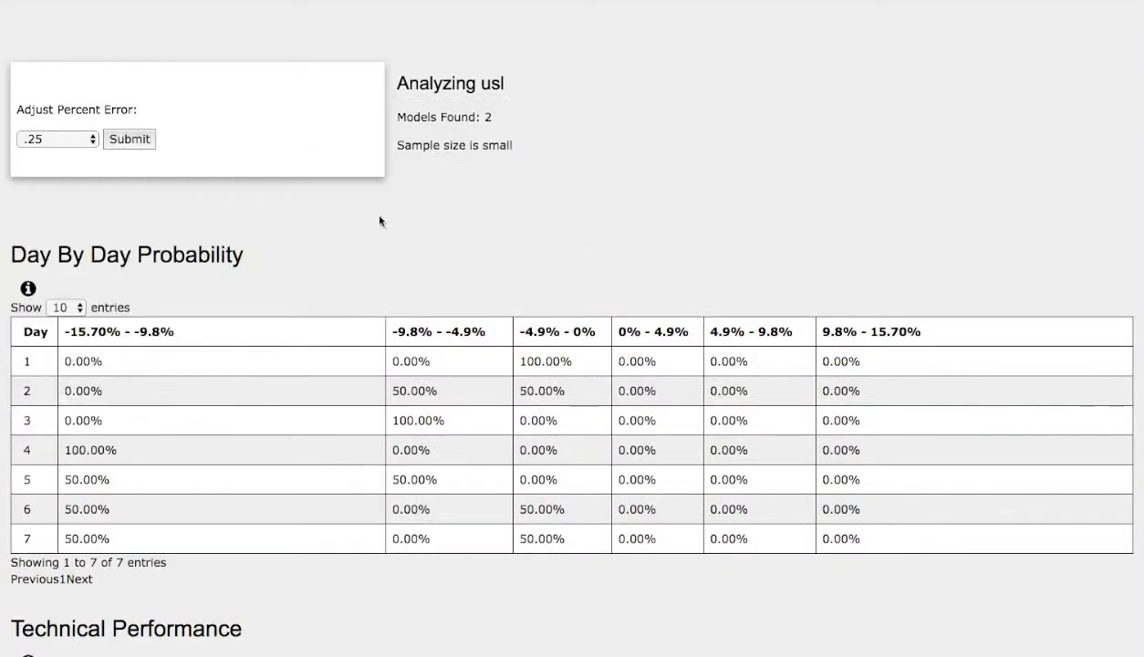
Step: Switch the /CL chart to 180 days of hourly candles
scroll("down", 3)
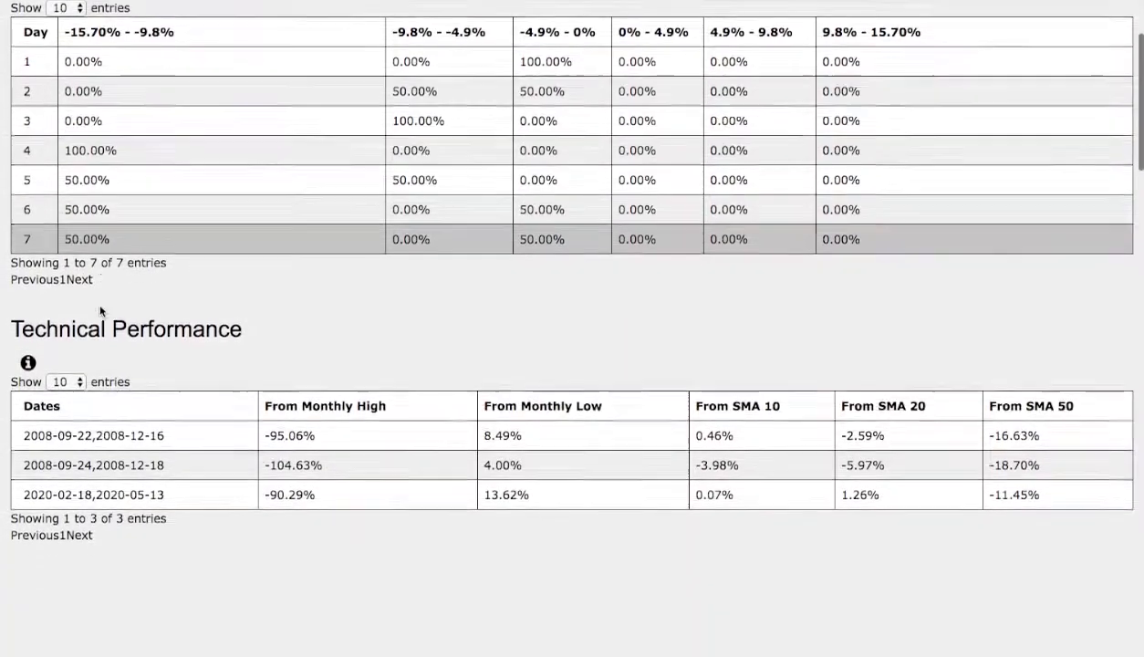
scroll("down", 3)
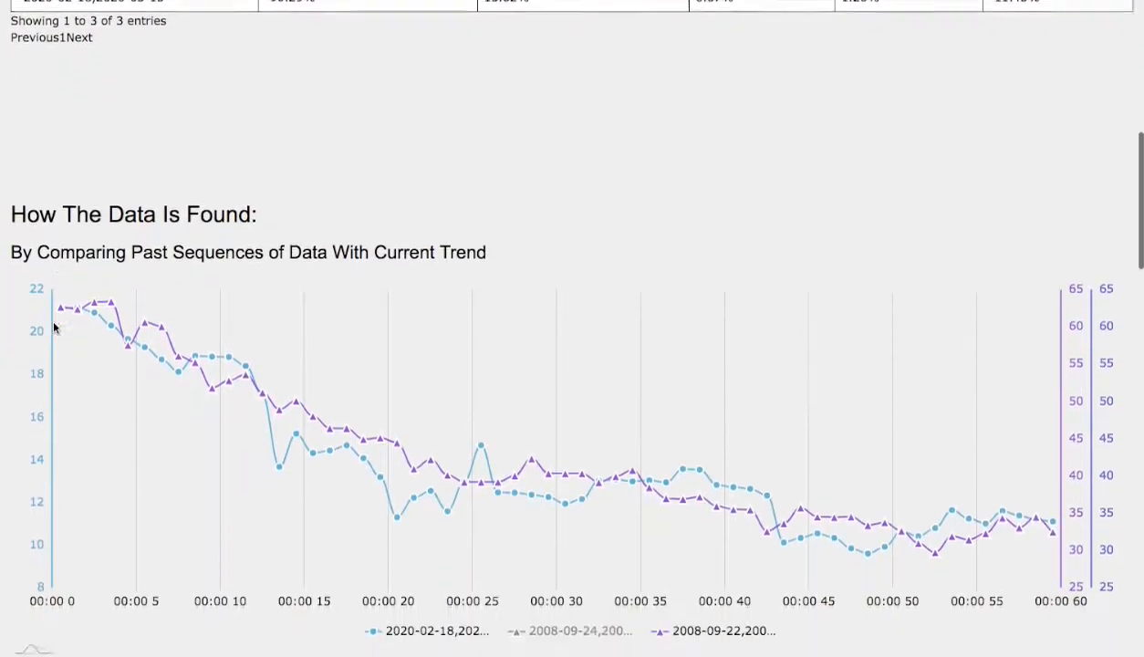
scroll("down", 3)
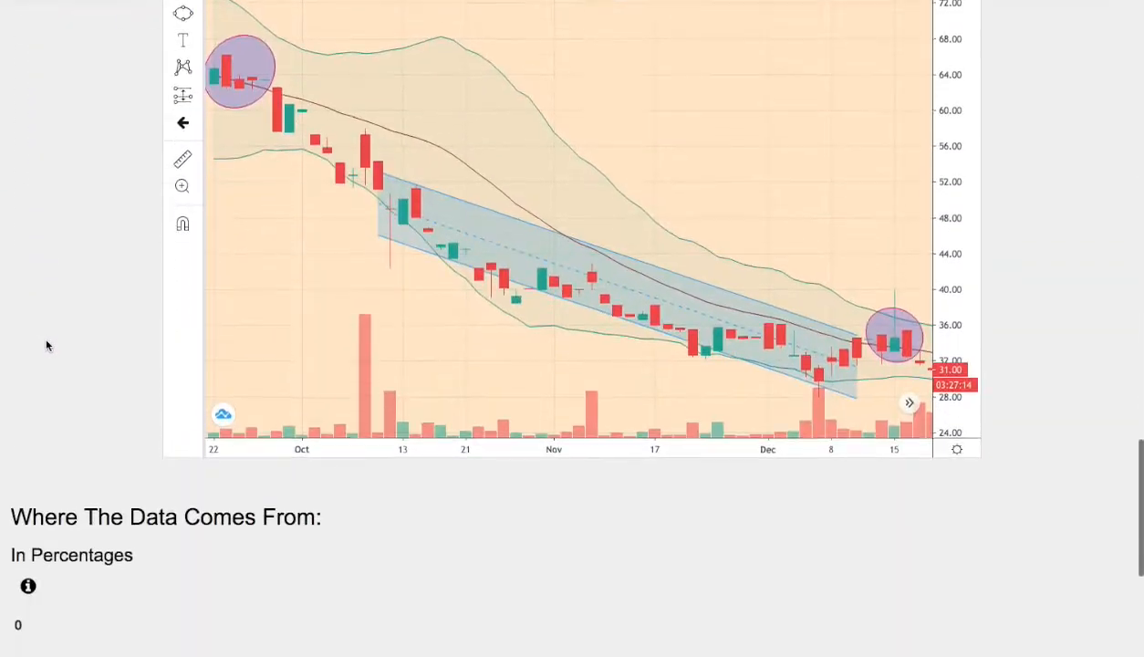
scroll("down", 3)
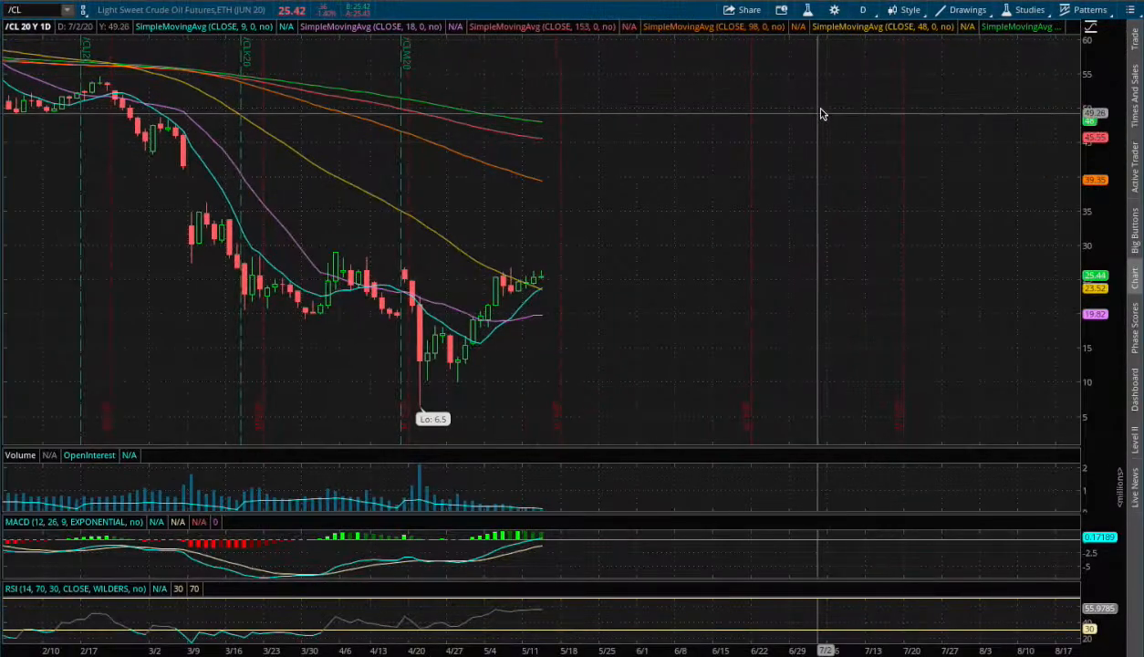
left_click(861, 10)
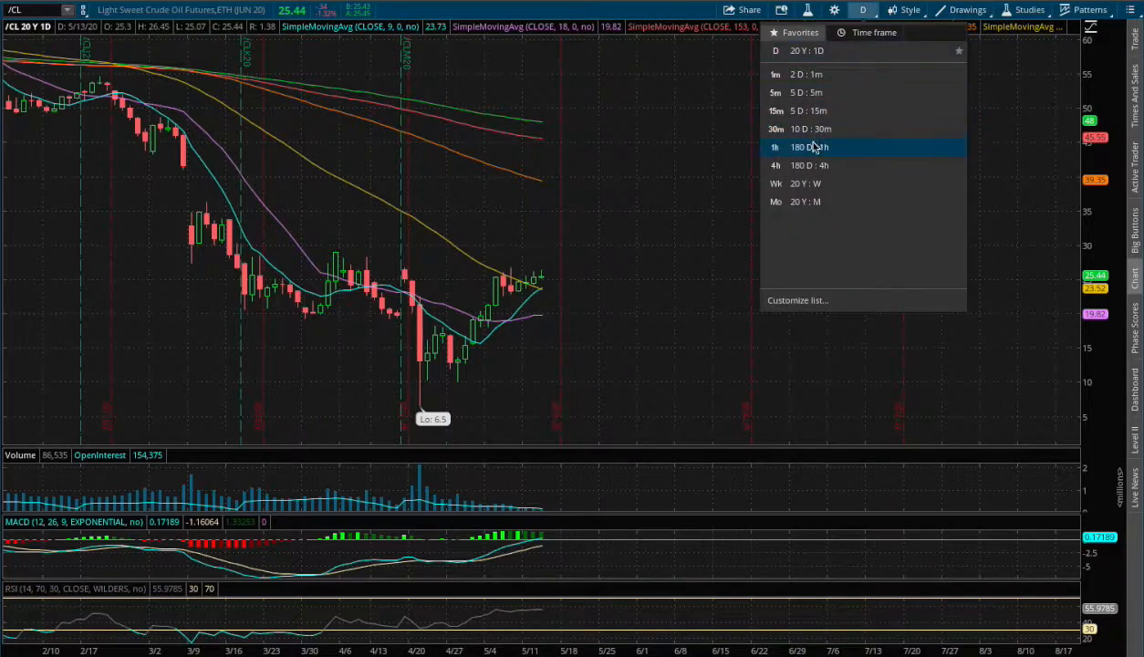
left_click(811, 146)
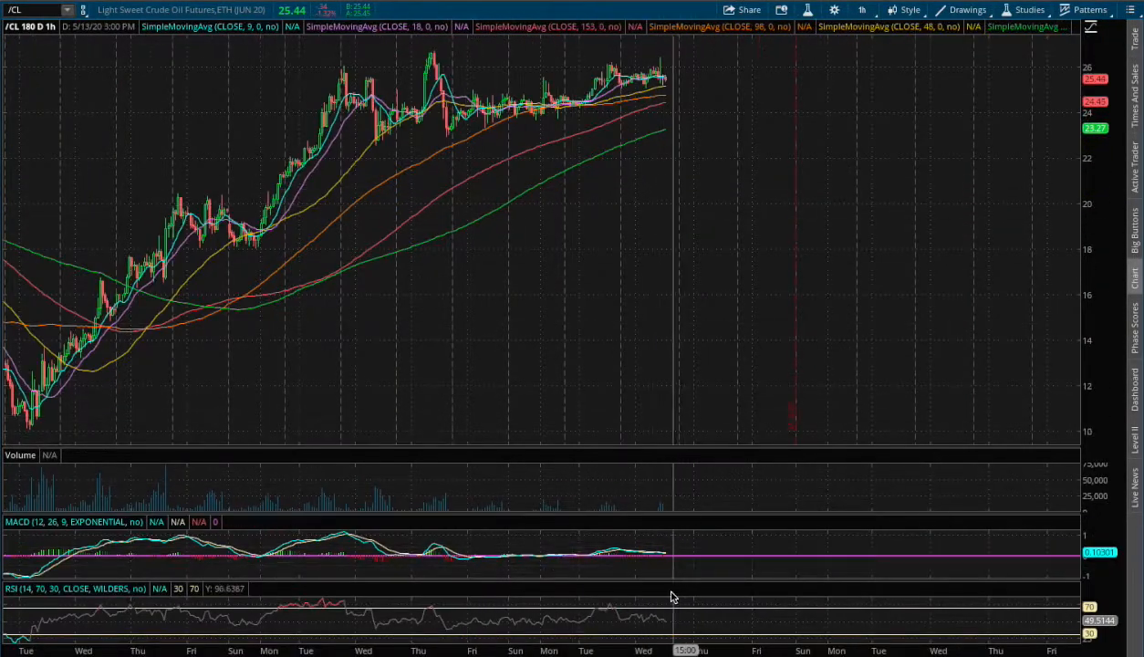
Step: Change the chart to 180 days of four-hour candles, then reopen the timeframe choices
left_click(863, 10)
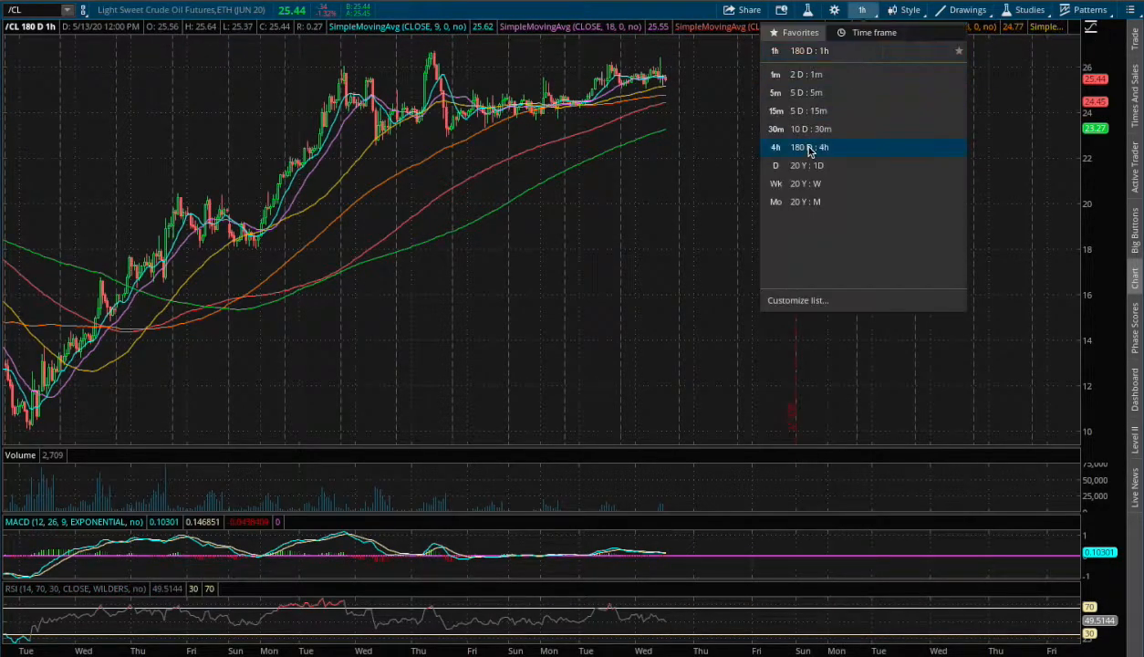
left_click(809, 147)
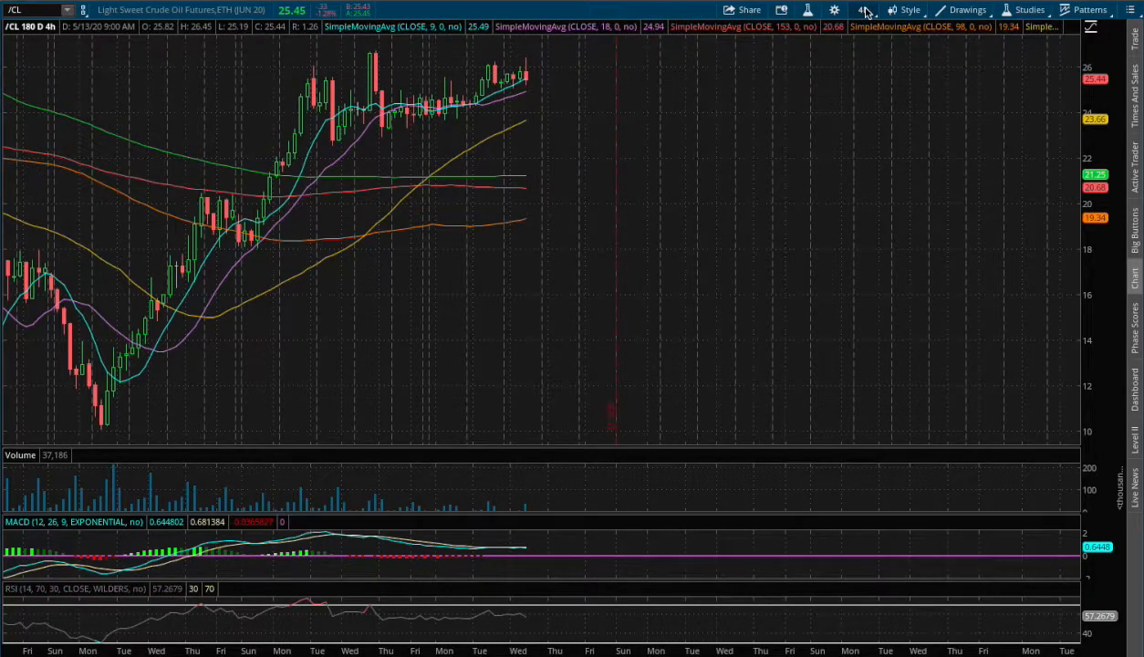
left_click(863, 9)
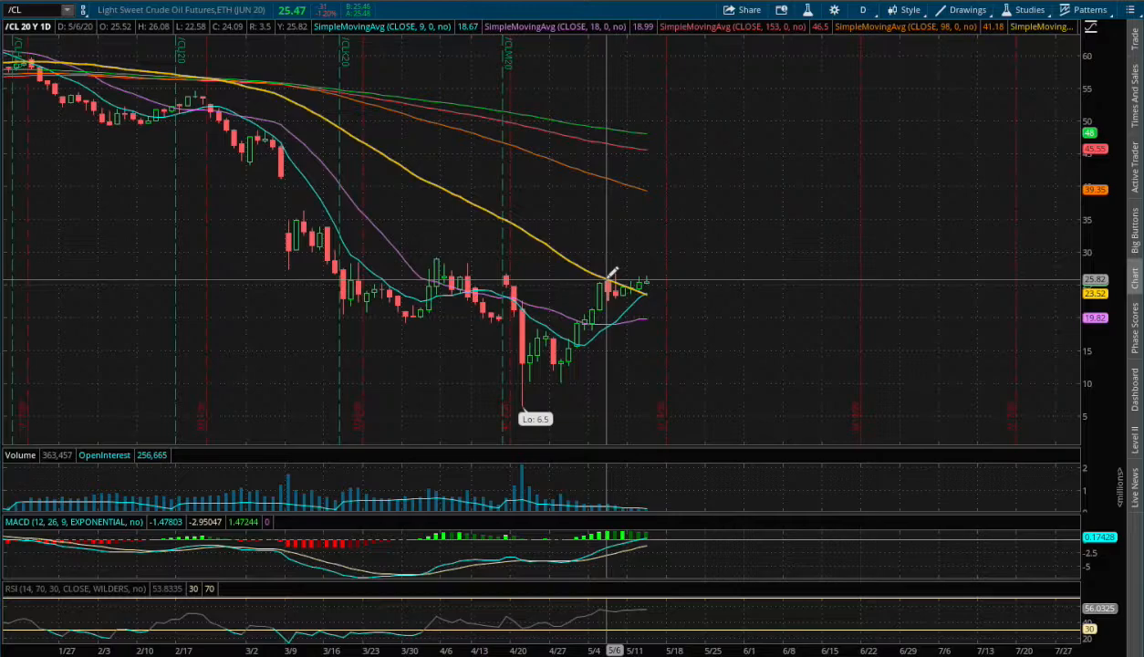
mouse_move(834, 427)
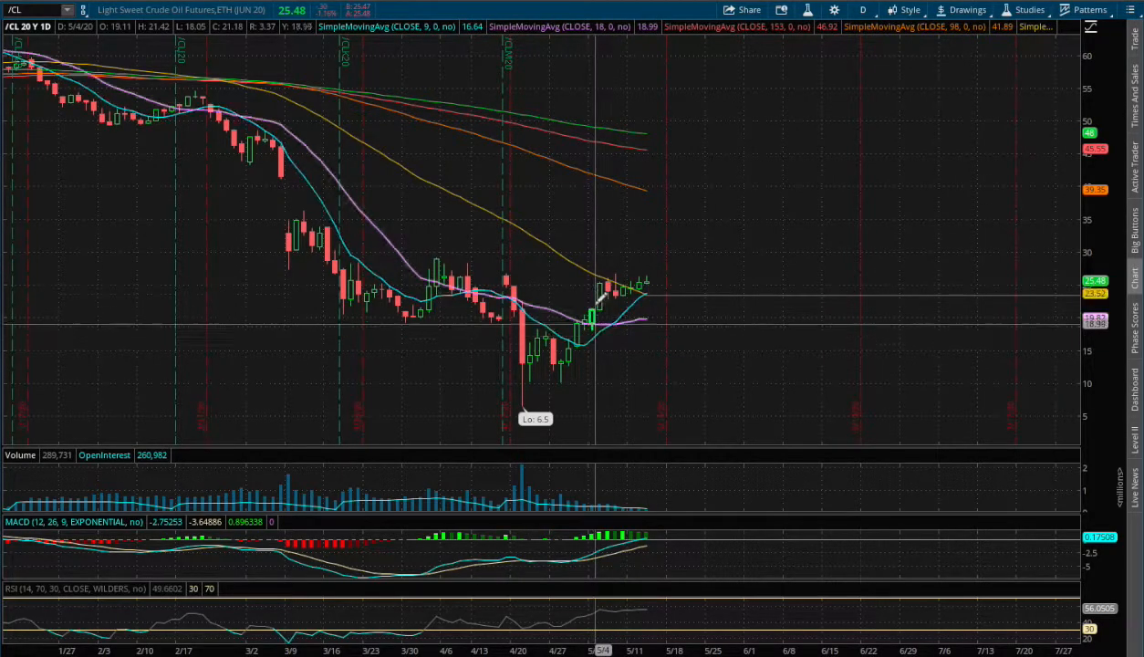
mouse_move(591, 270)
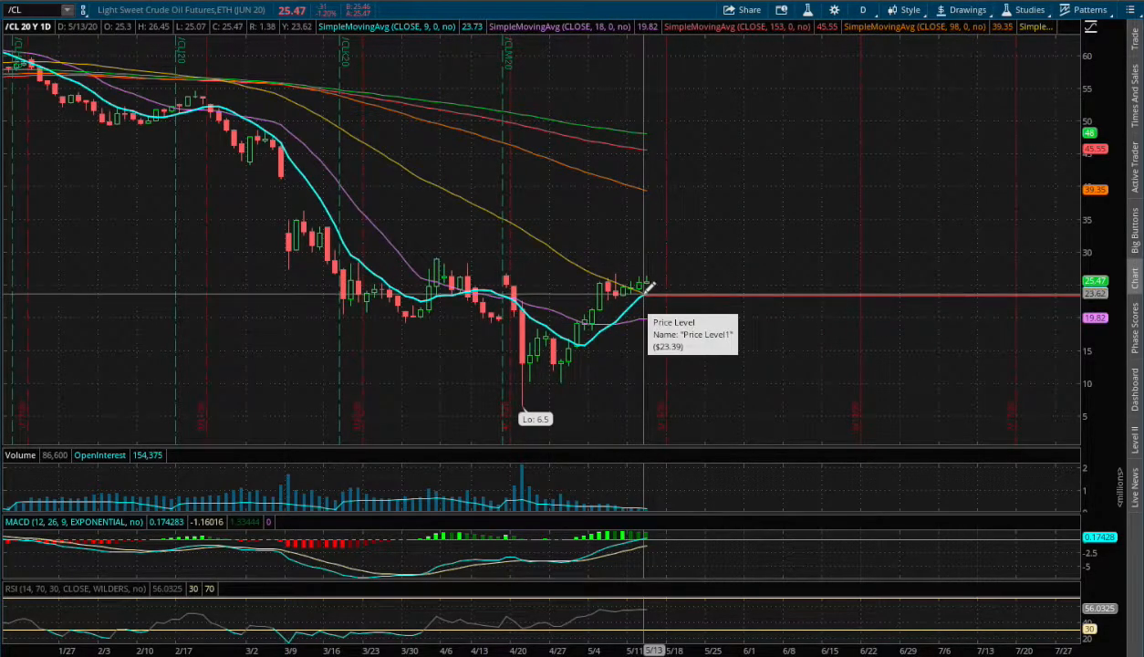
mouse_move(445, 272)
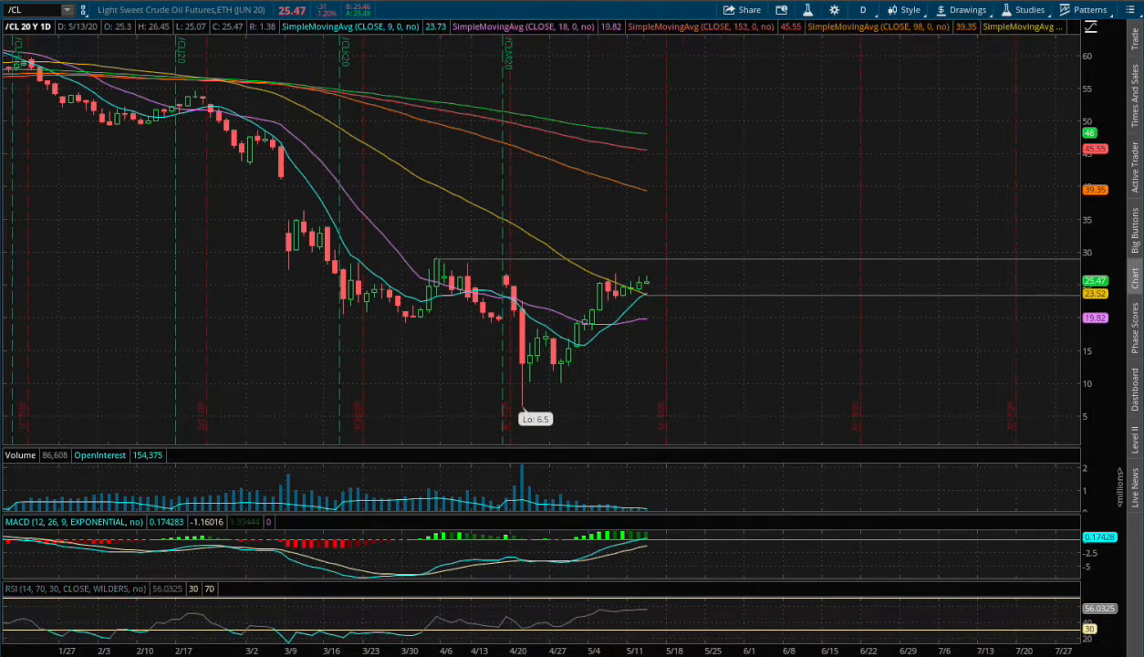
mouse_move(644, 274)
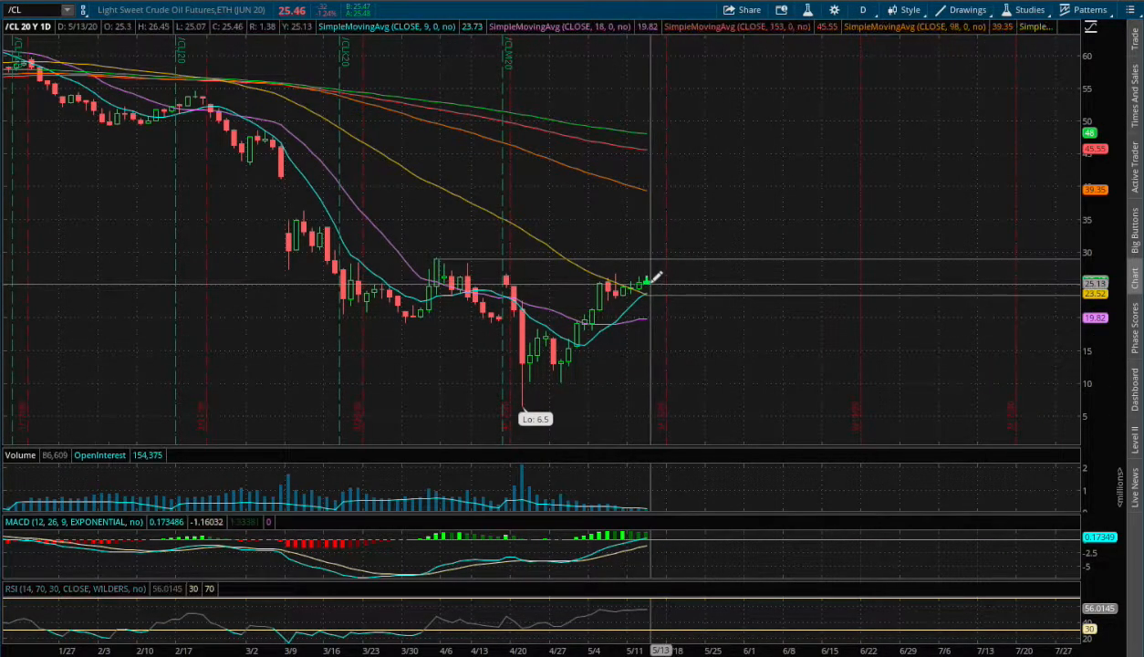
Step: Drag a horizontal resistance level into place just below $30 on the daily chart
left_click_drag(648, 283, 693, 251)
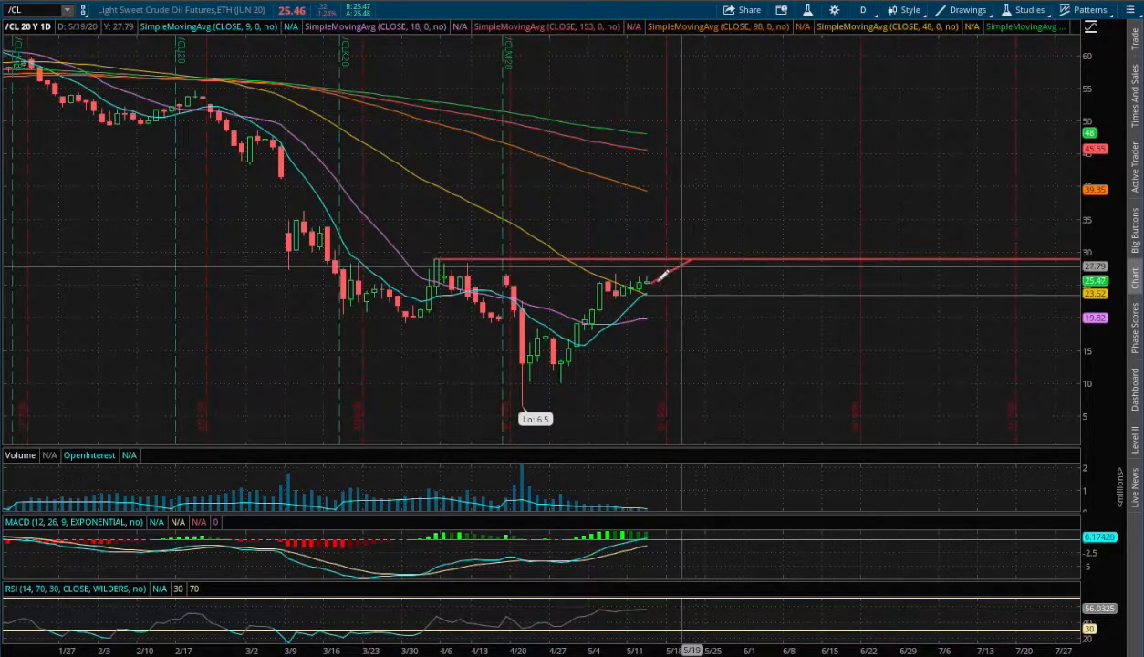
left_click_drag(623, 272, 670, 292)
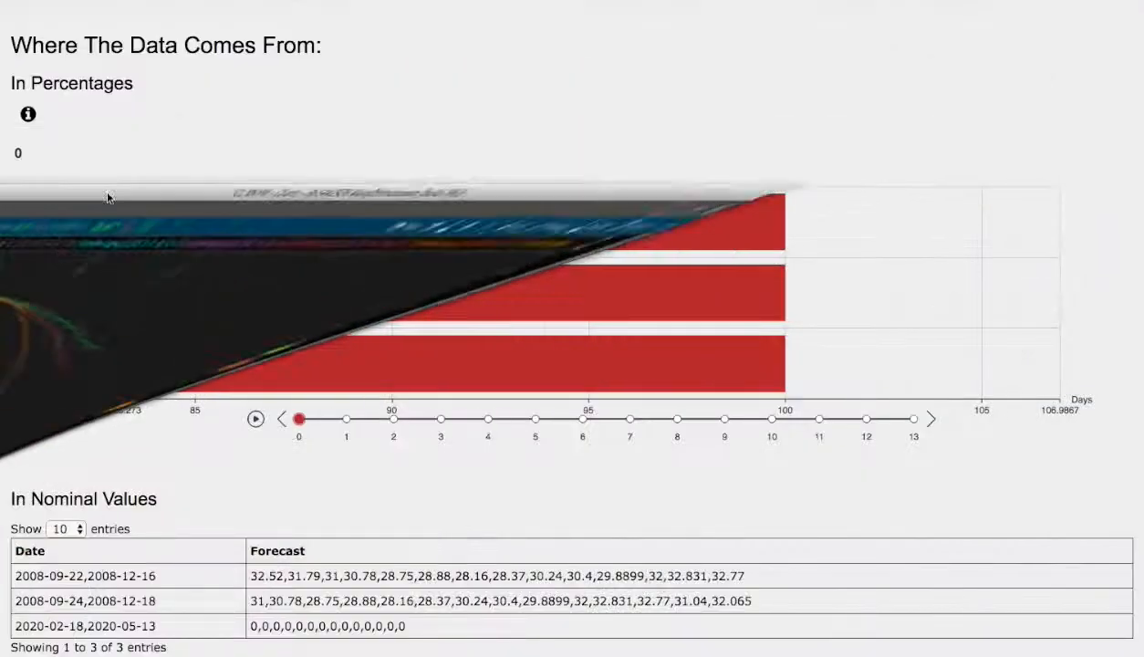
scroll("down", 3)
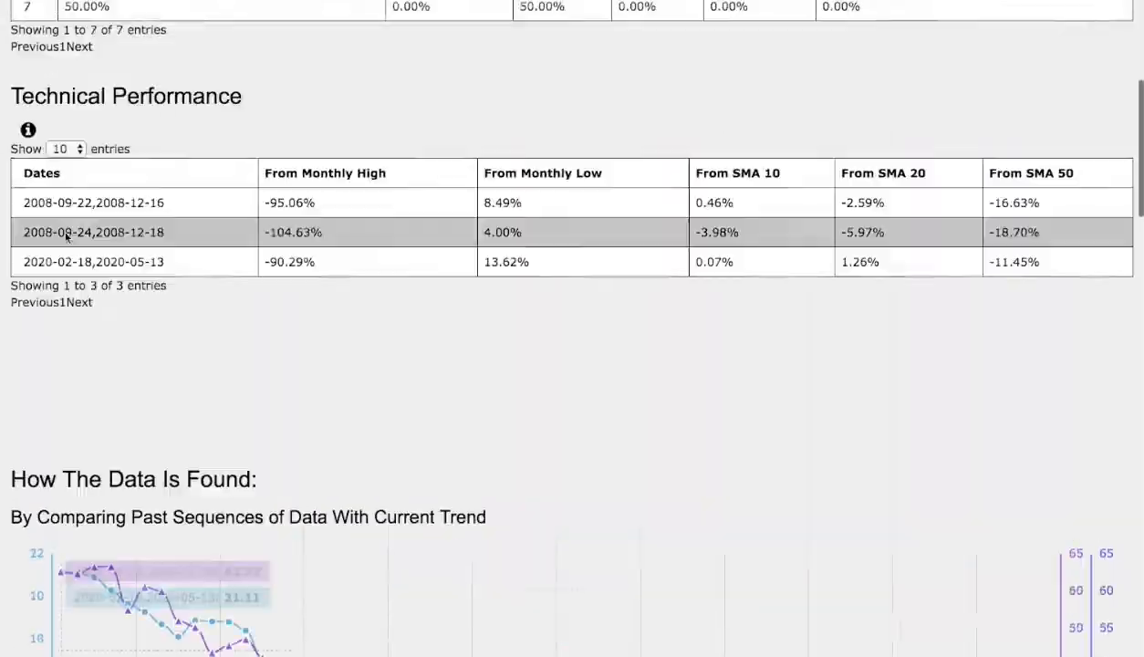
scroll("up", 3)
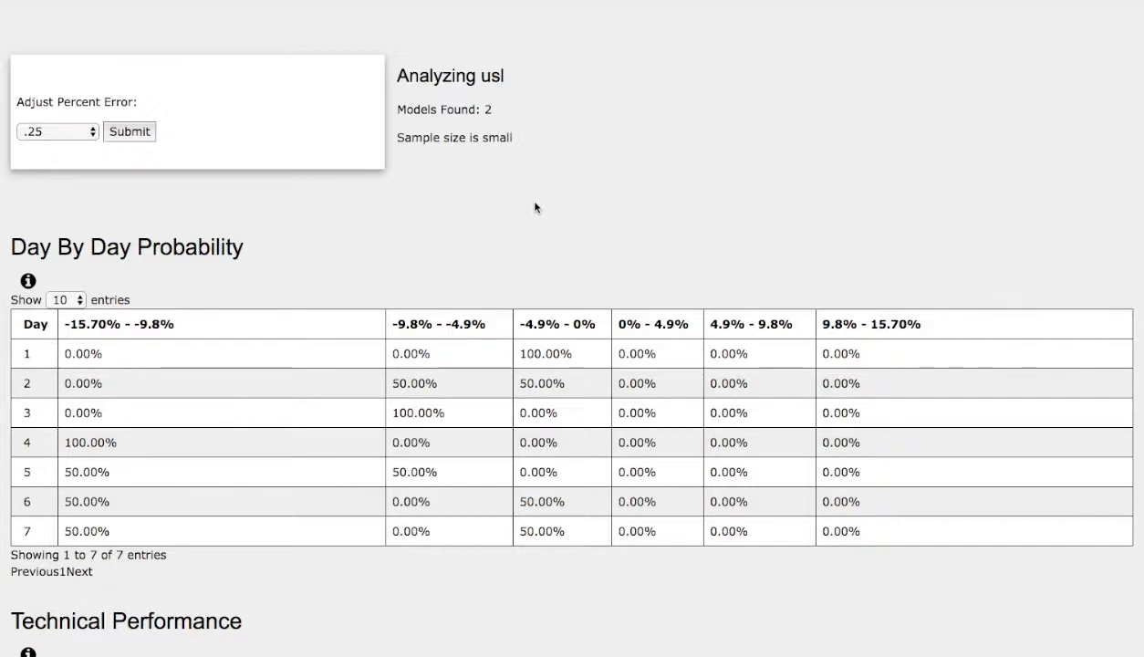
scroll("down", 3)
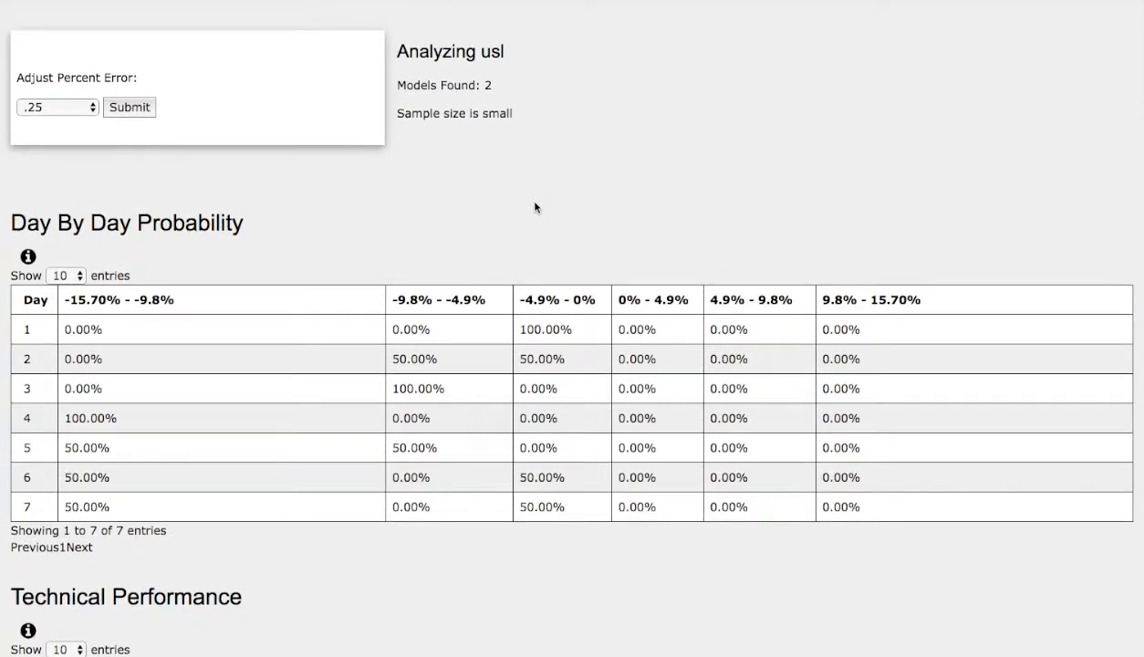
mouse_move(235, 314)
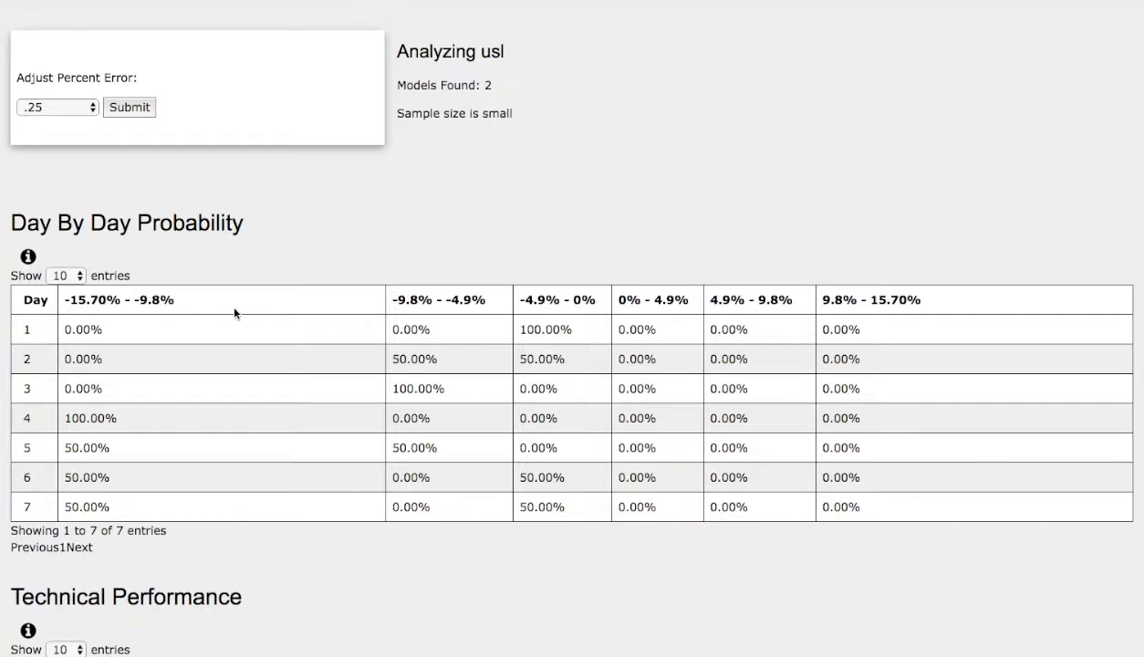
mouse_move(38, 507)
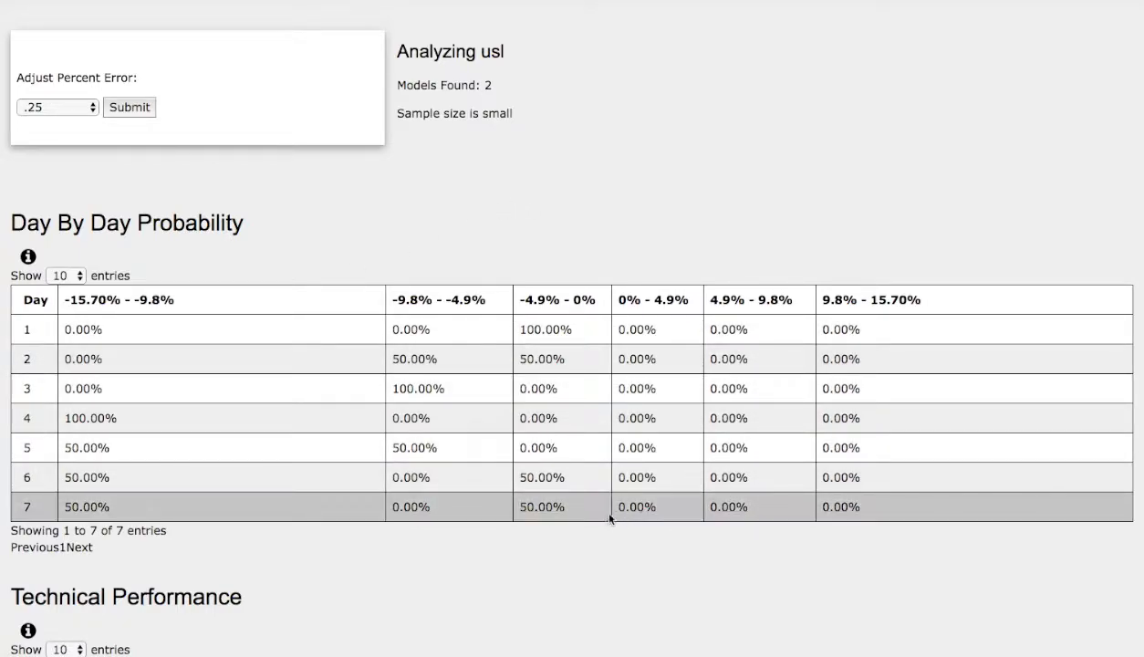
mouse_move(574, 510)
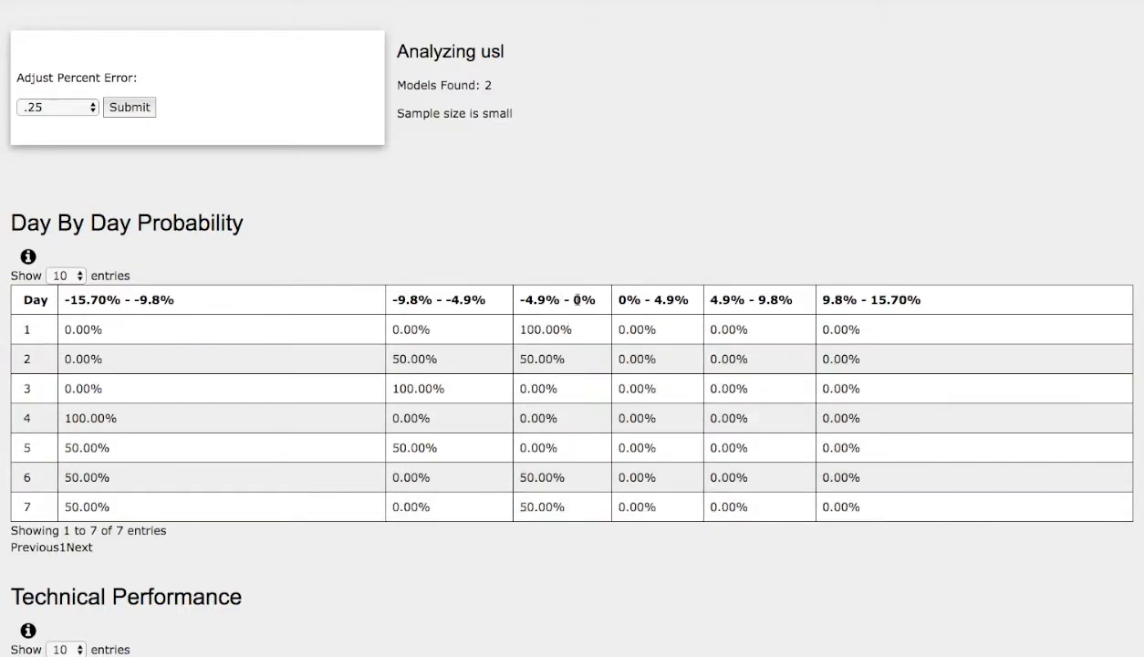
mouse_move(532, 298)
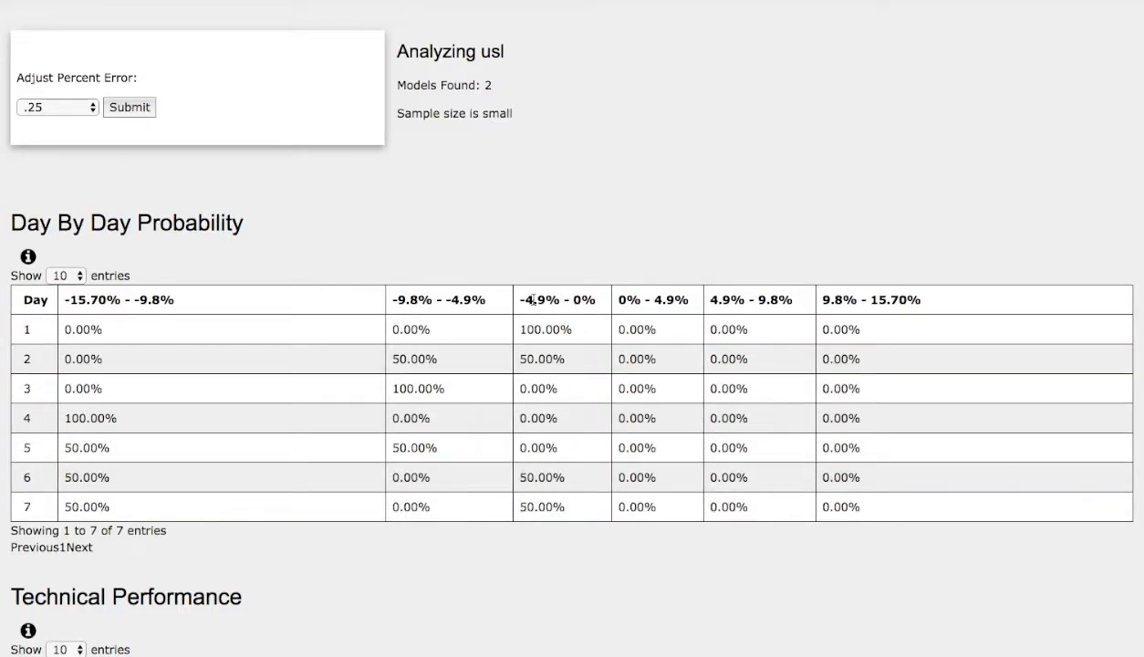
mouse_move(131, 501)
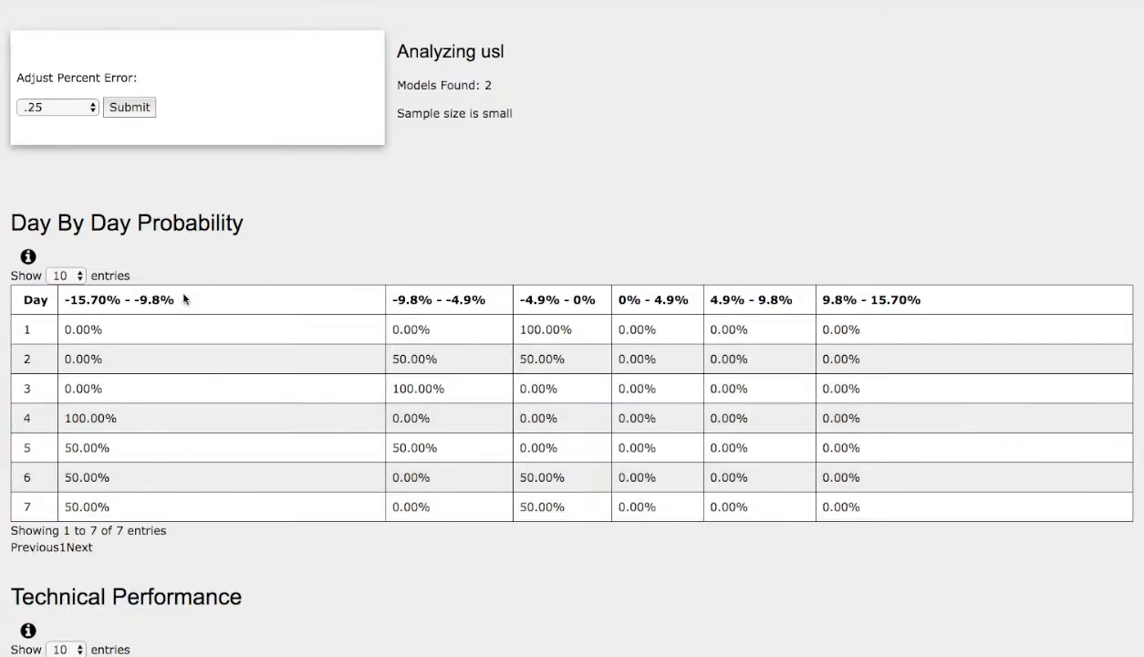
mouse_move(162, 300)
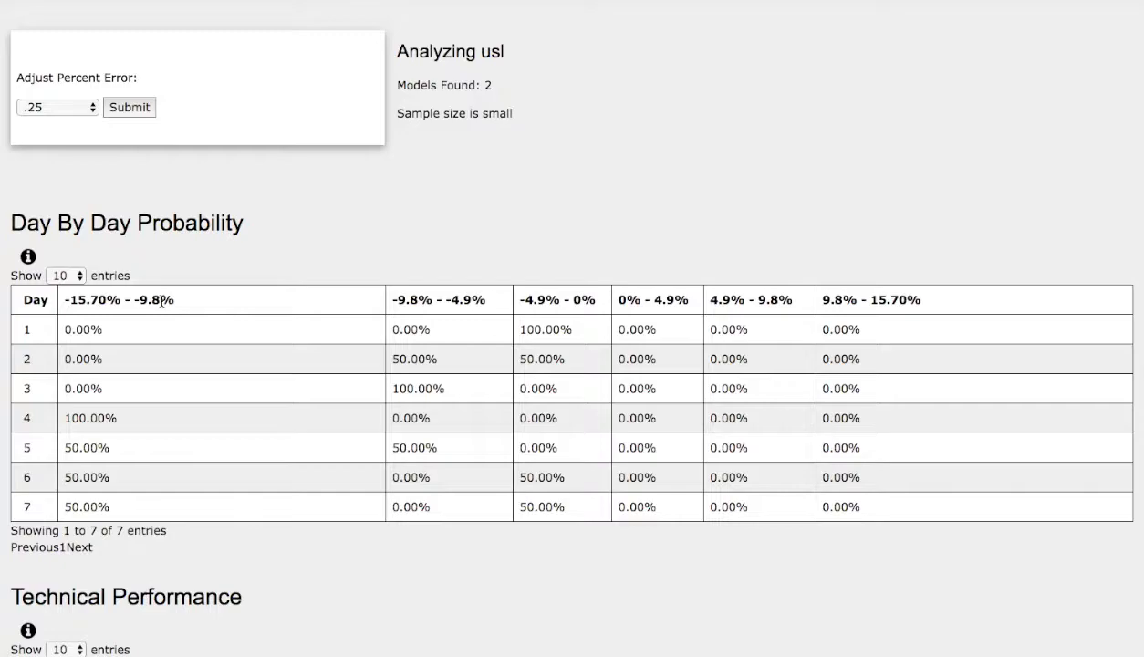
mouse_move(143, 300)
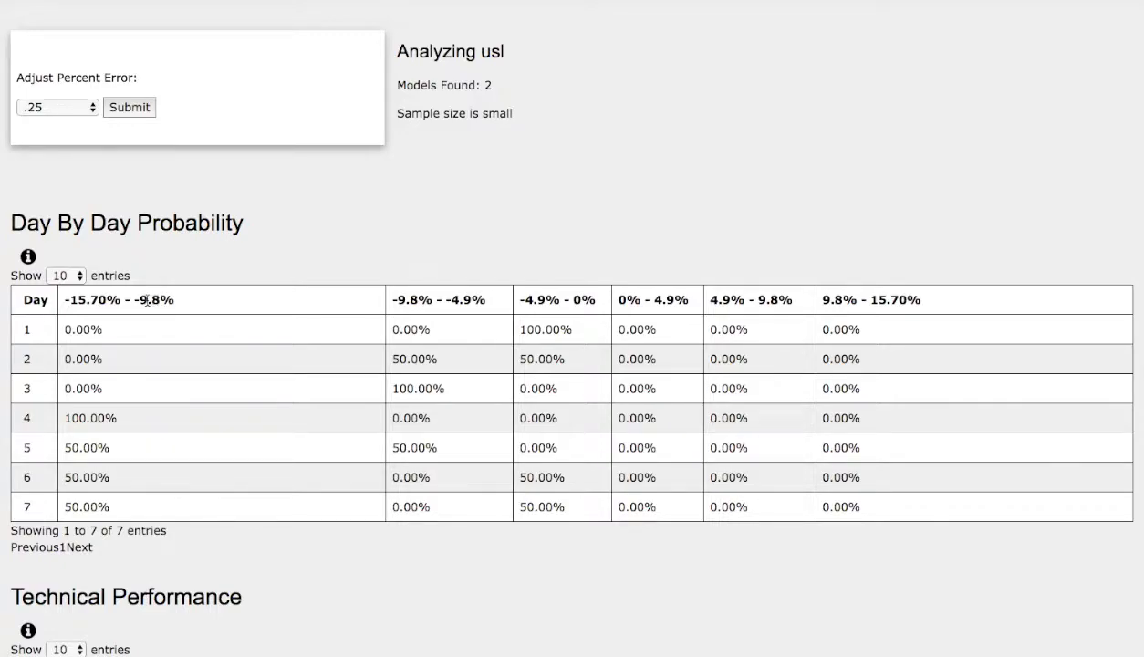
mouse_move(243, 264)
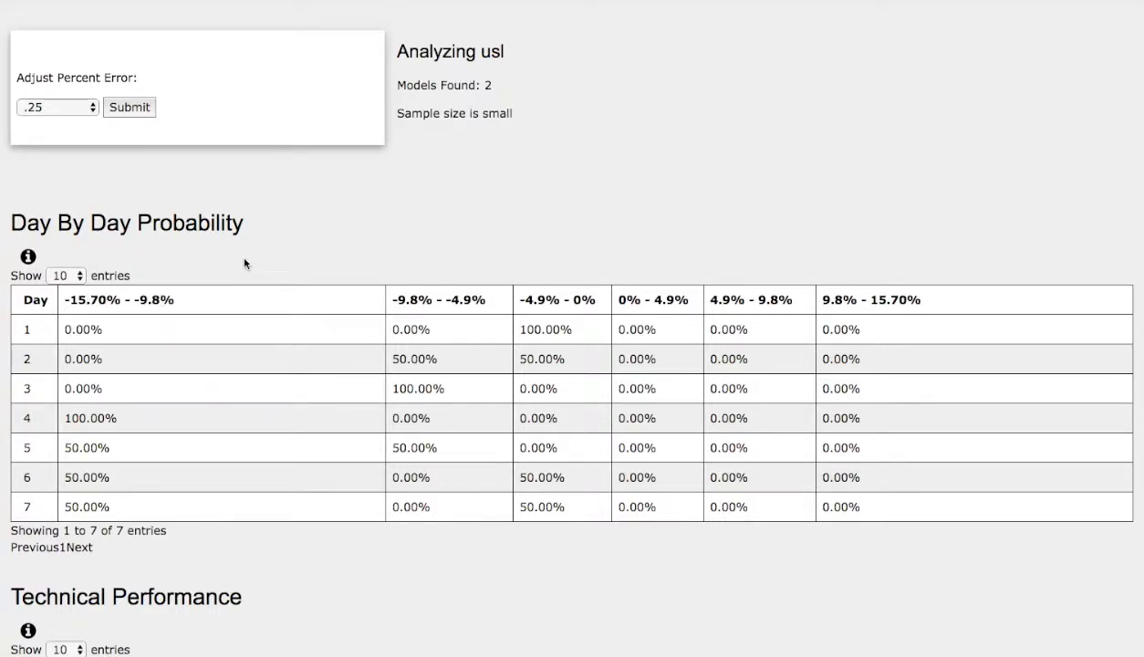
Step: Step the In Percentages bar chart to later forecast days, through day 3 and beyond
scroll("down", 3)
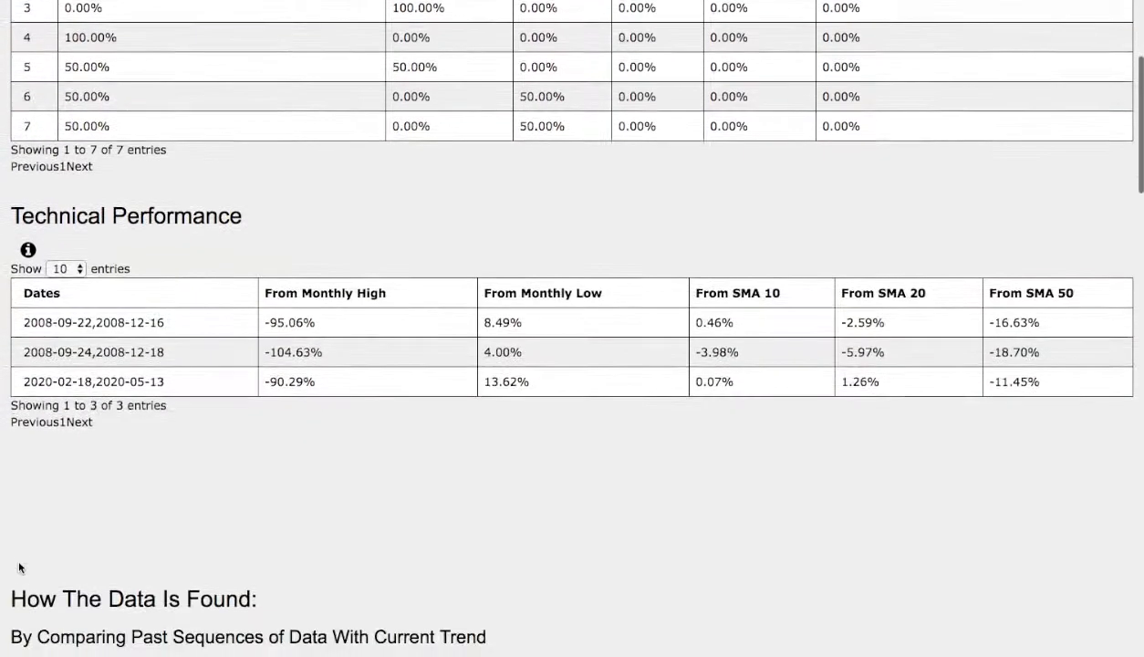
scroll("down", 3)
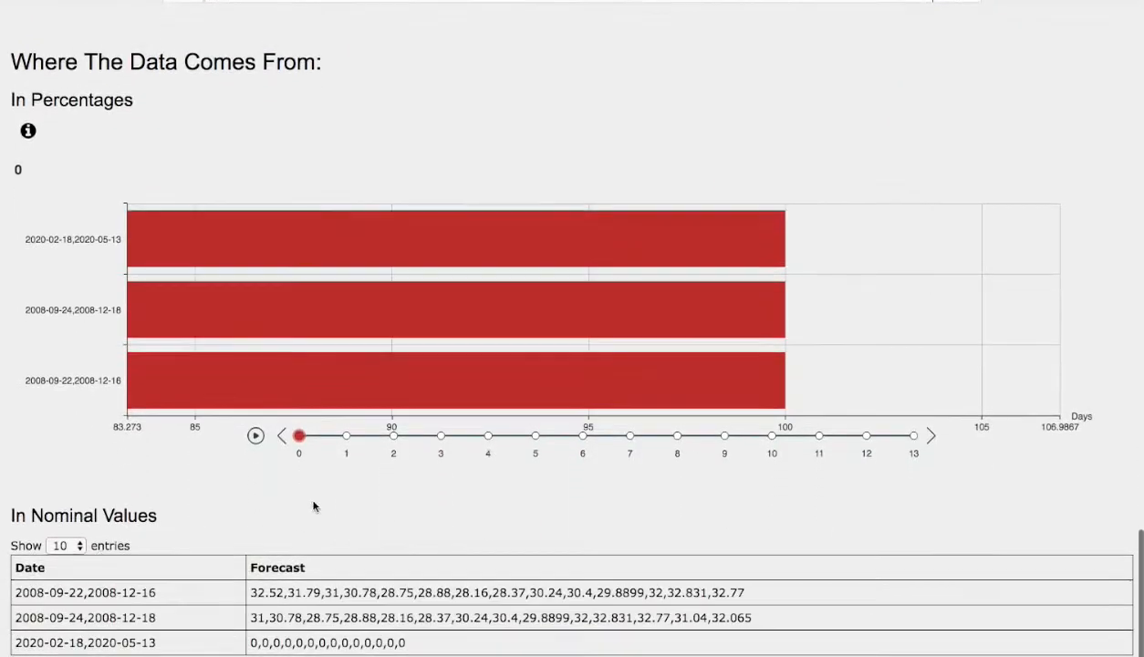
left_click(346, 436)
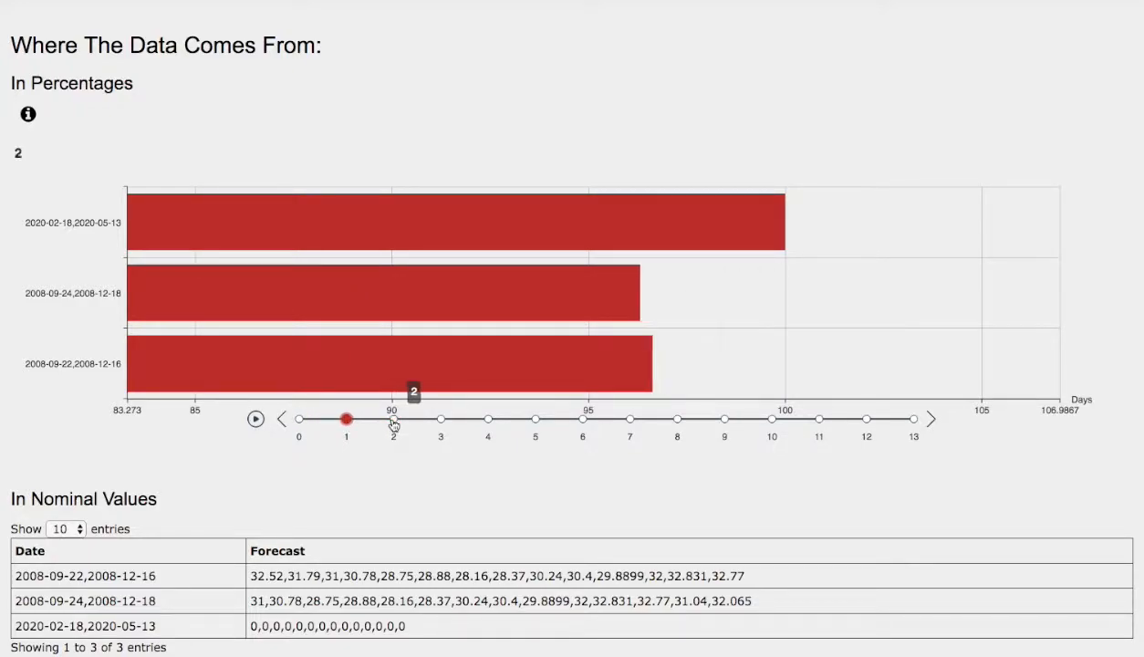
left_click(439, 418)
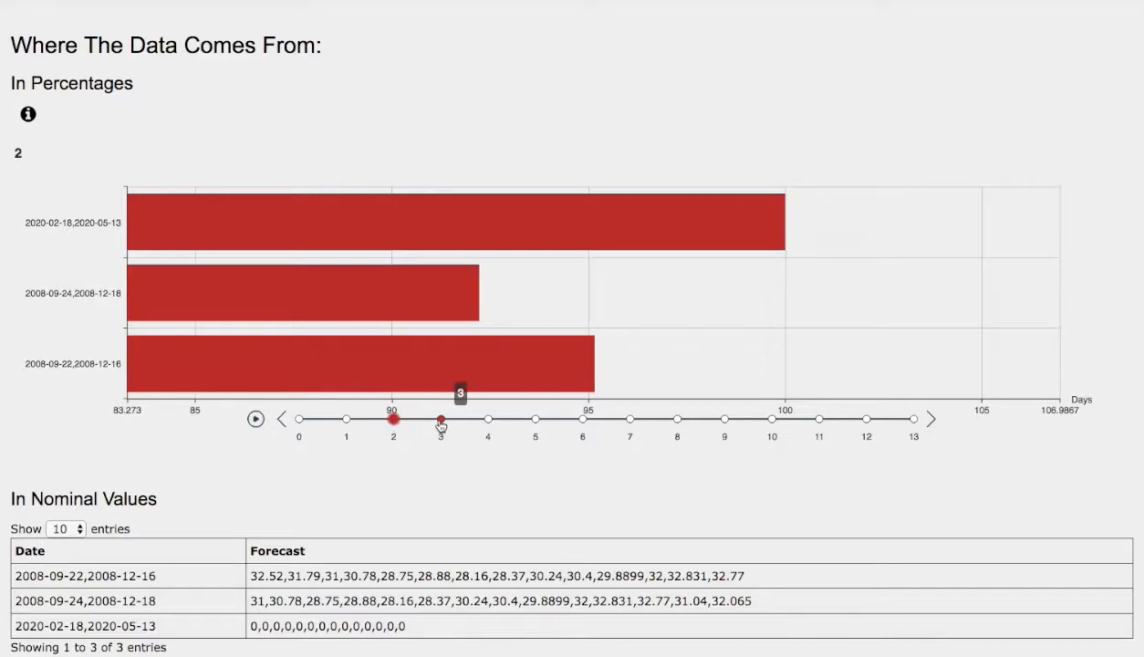
left_click_drag(416, 419, 535, 420)
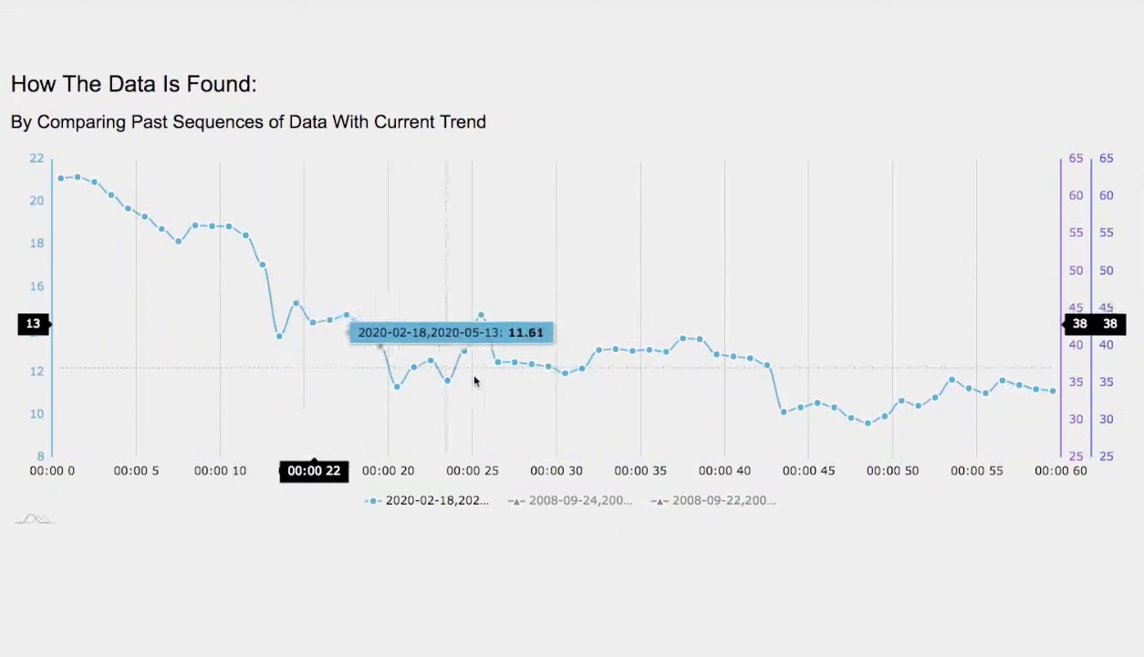
mouse_move(727, 506)
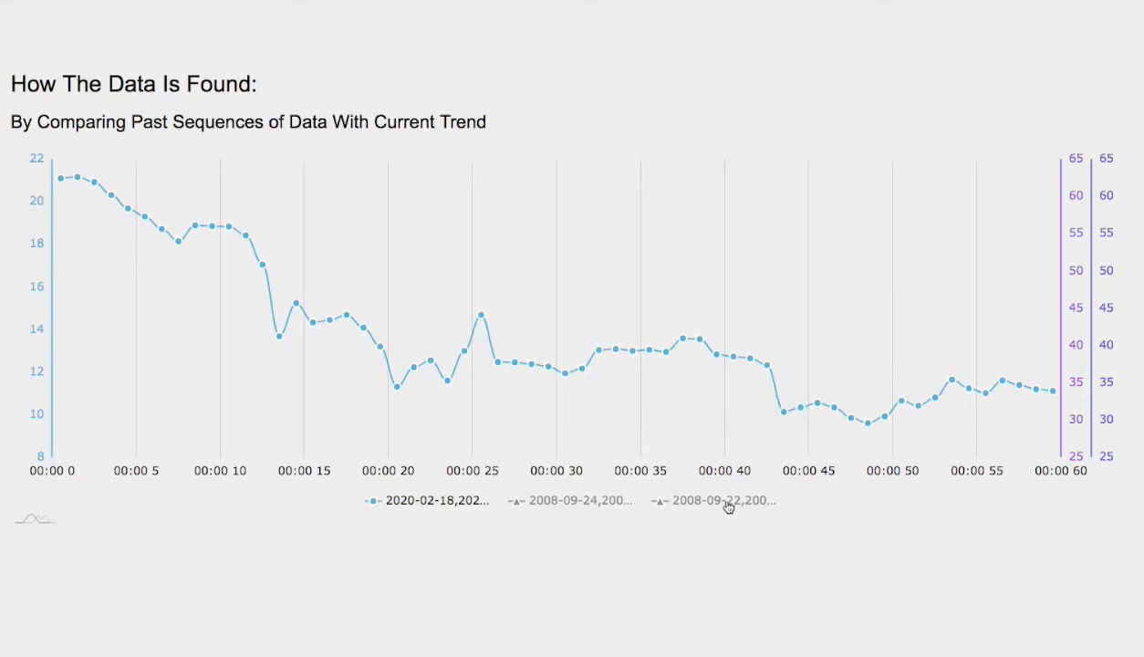
mouse_move(700, 508)
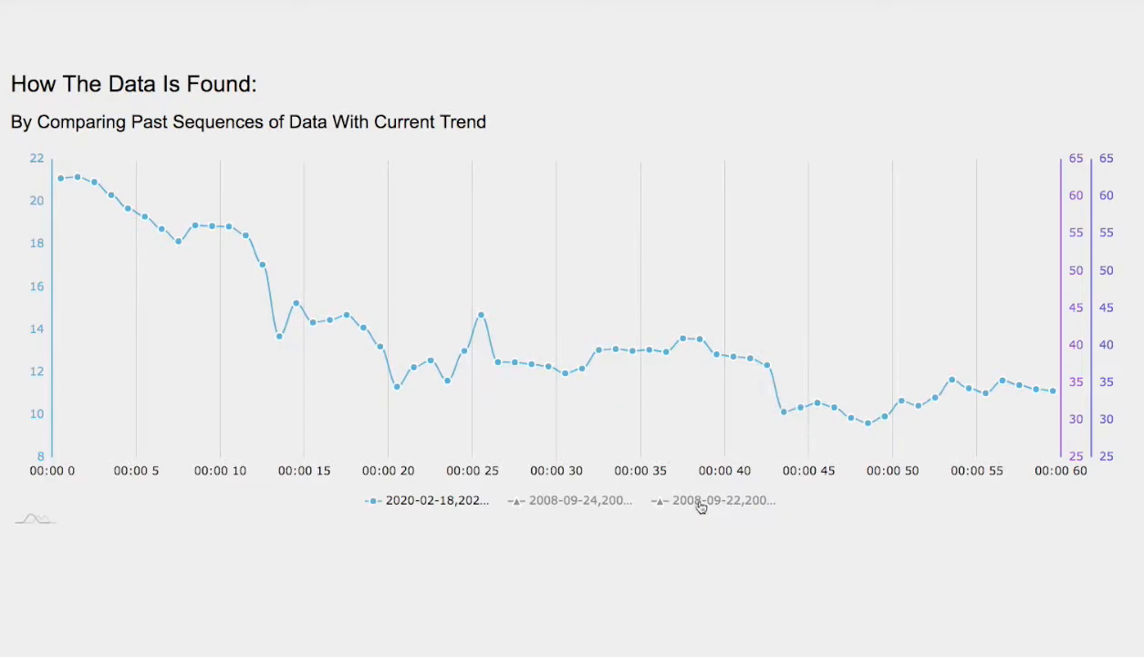
Step: Toggle the 2008-09-22 past-period line from the chart legend
left_click(709, 501)
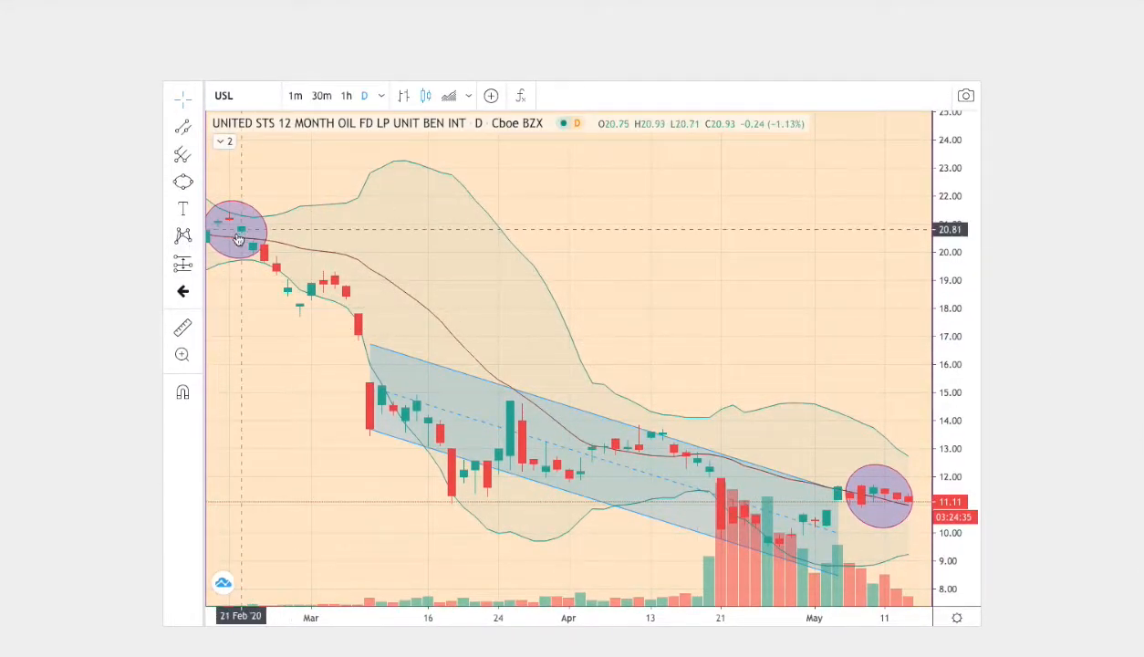
mouse_move(695, 520)
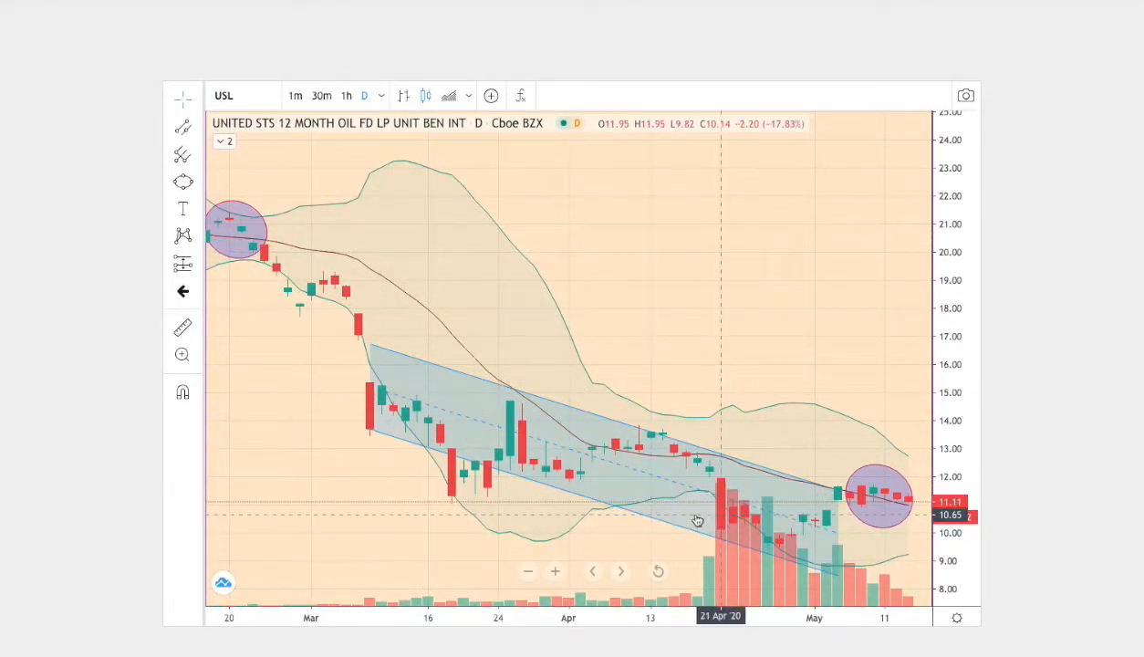
mouse_move(639, 518)
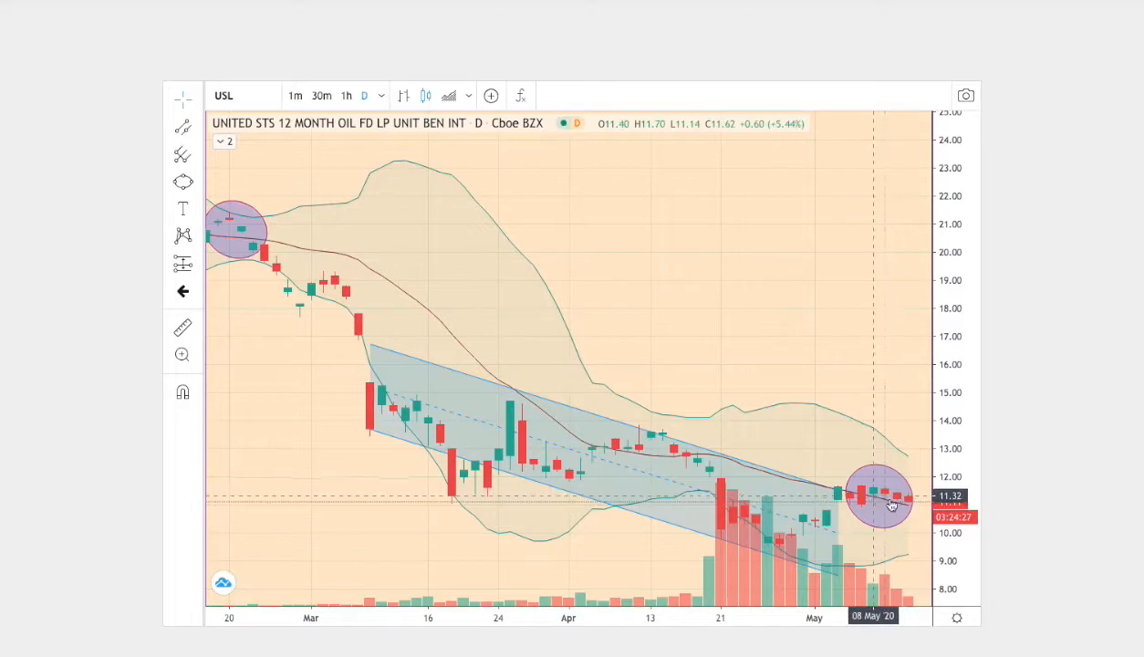
mouse_move(1028, 509)
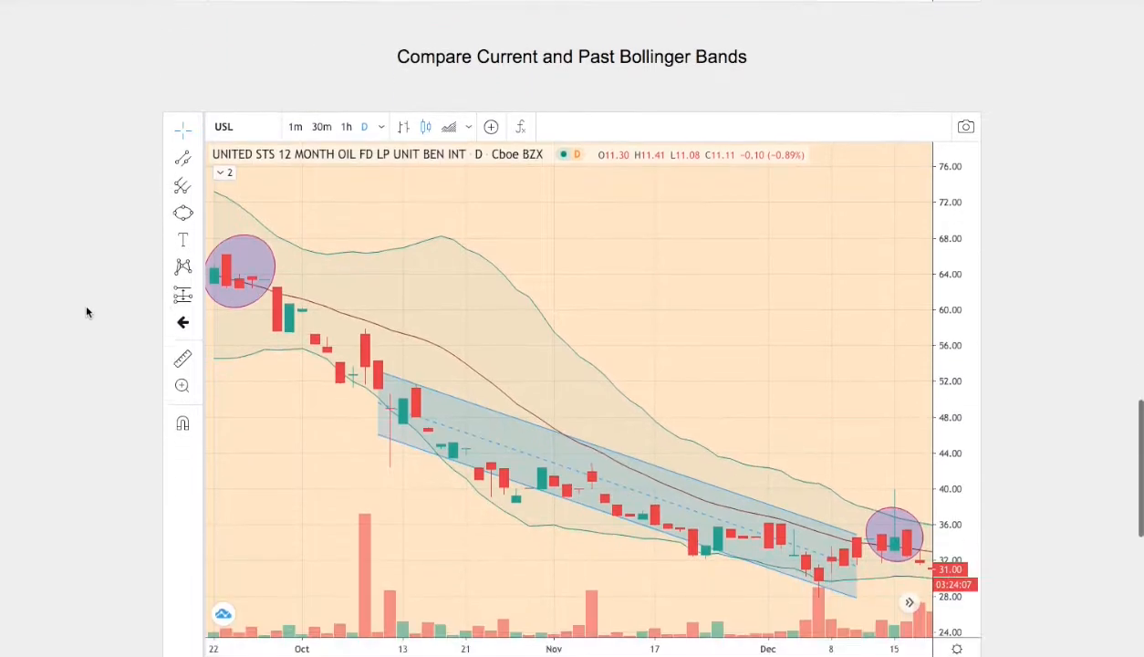
Step: Scroll down to the day-7 percentage bar chart under Where The Data Comes From
scroll("down", 3)
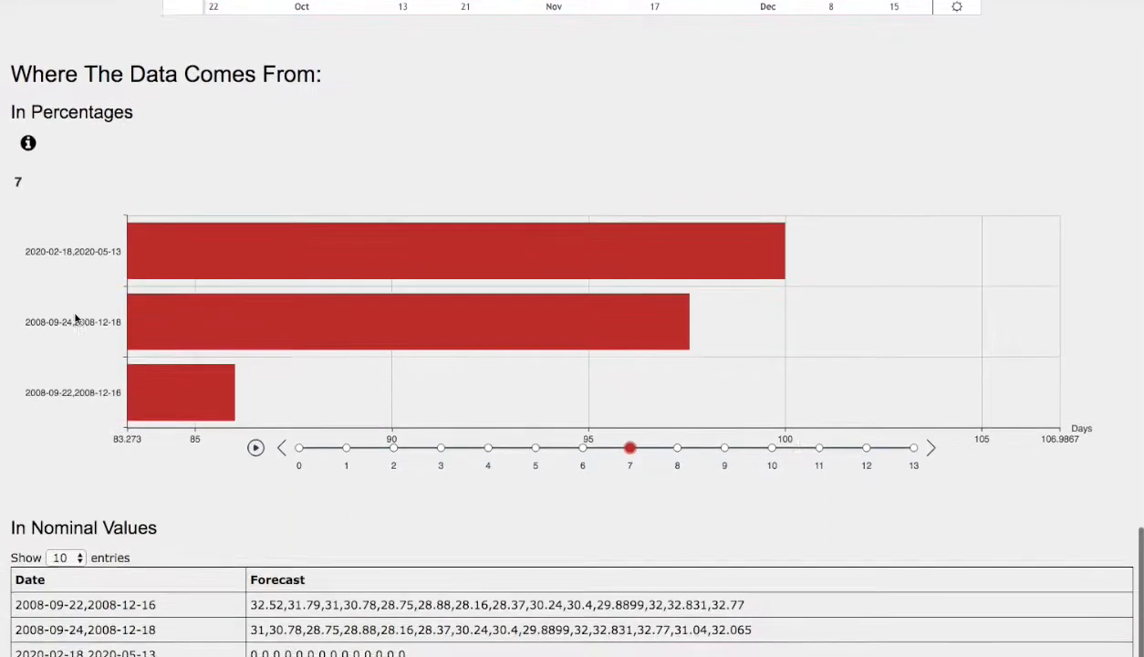
scroll("down", 3)
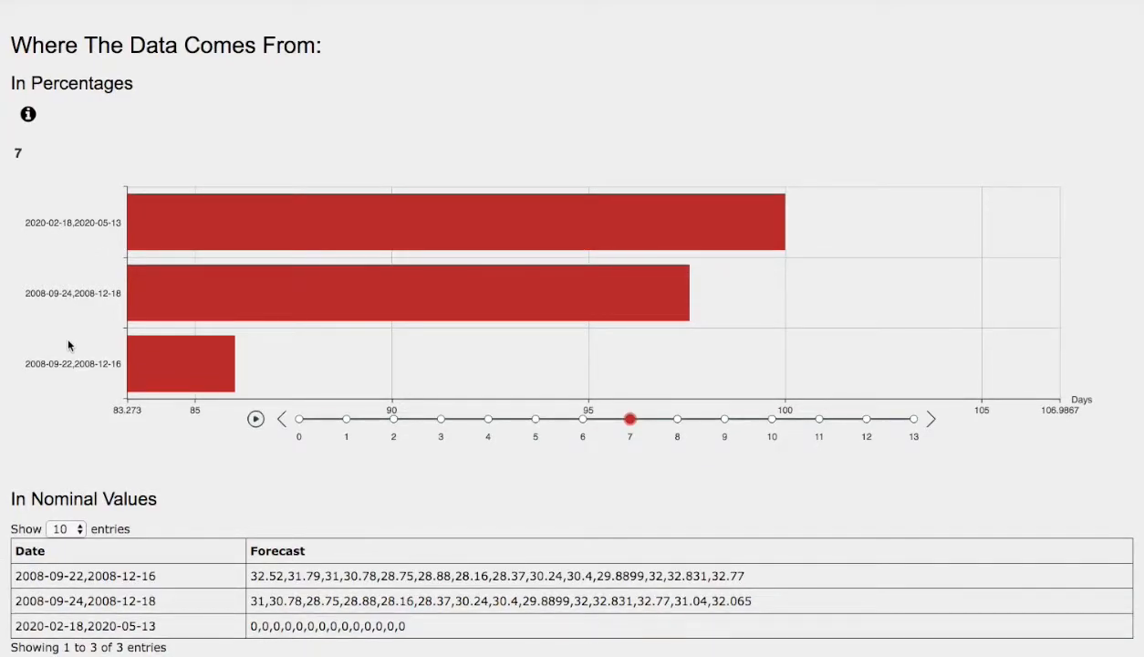
mouse_move(66, 377)
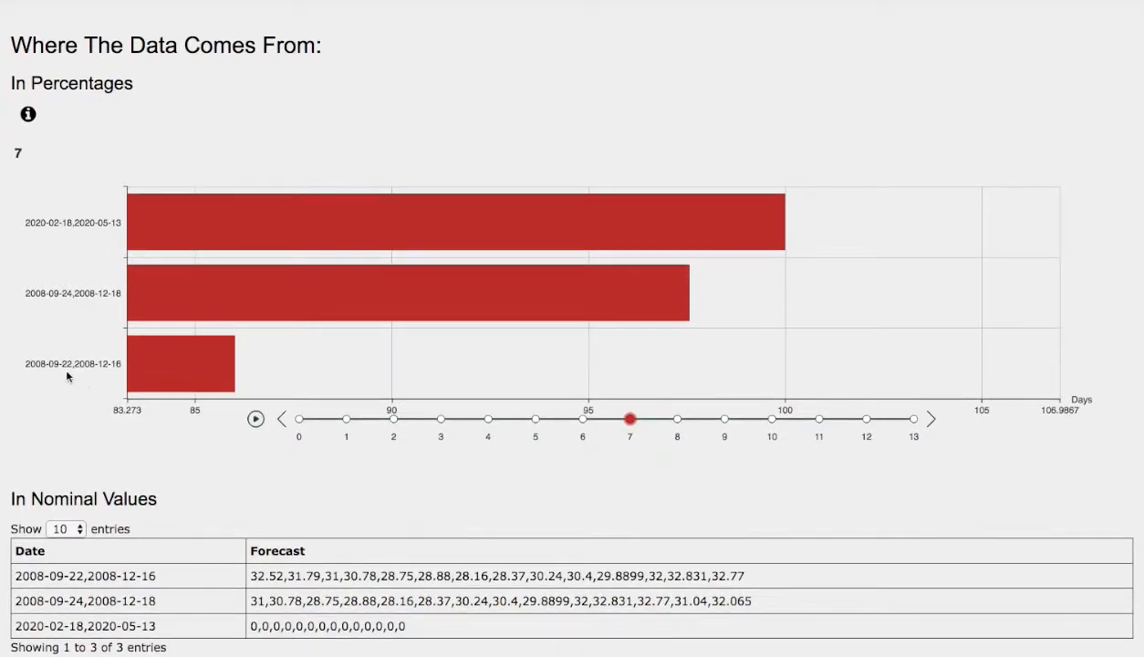
mouse_move(36, 373)
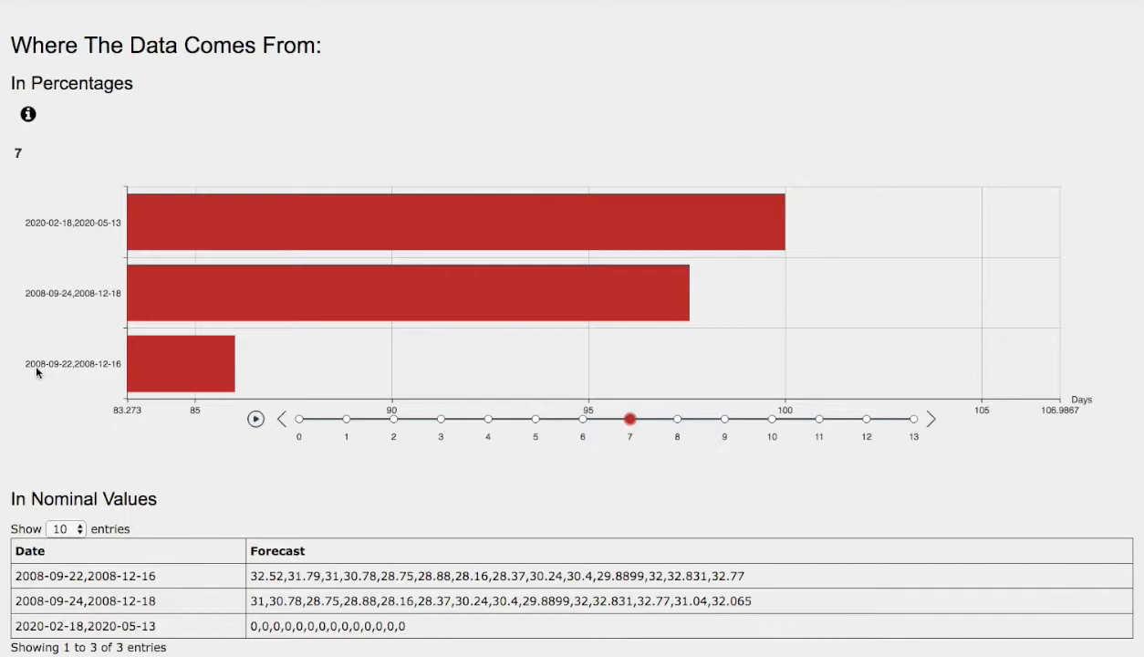
mouse_move(106, 376)
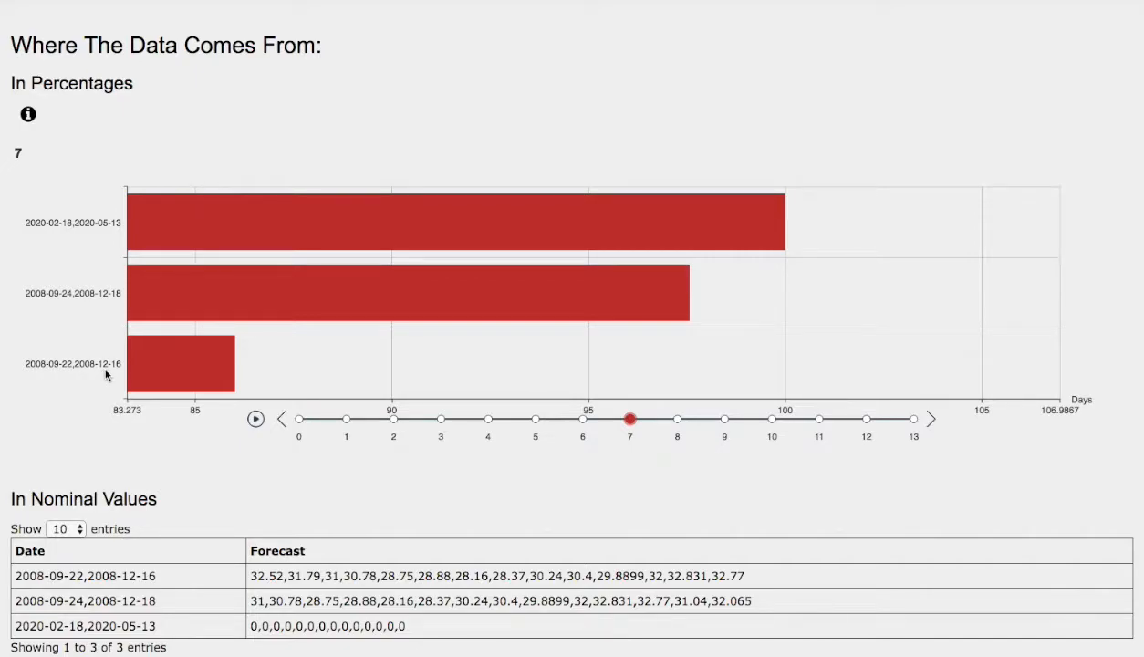
mouse_move(234, 377)
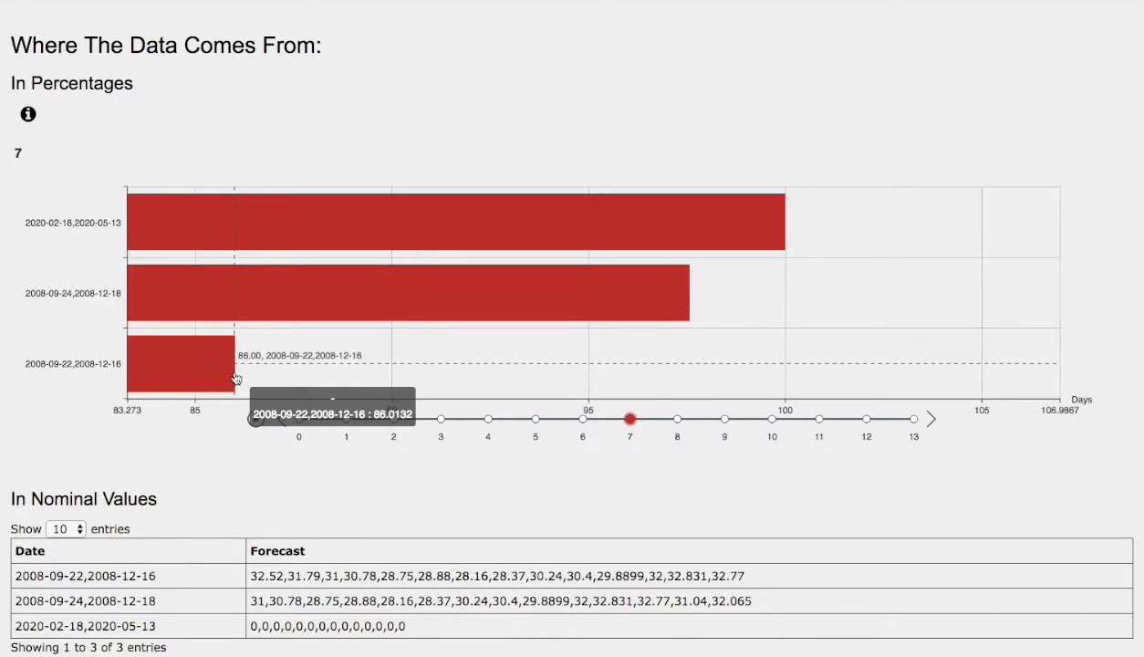
mouse_move(59, 182)
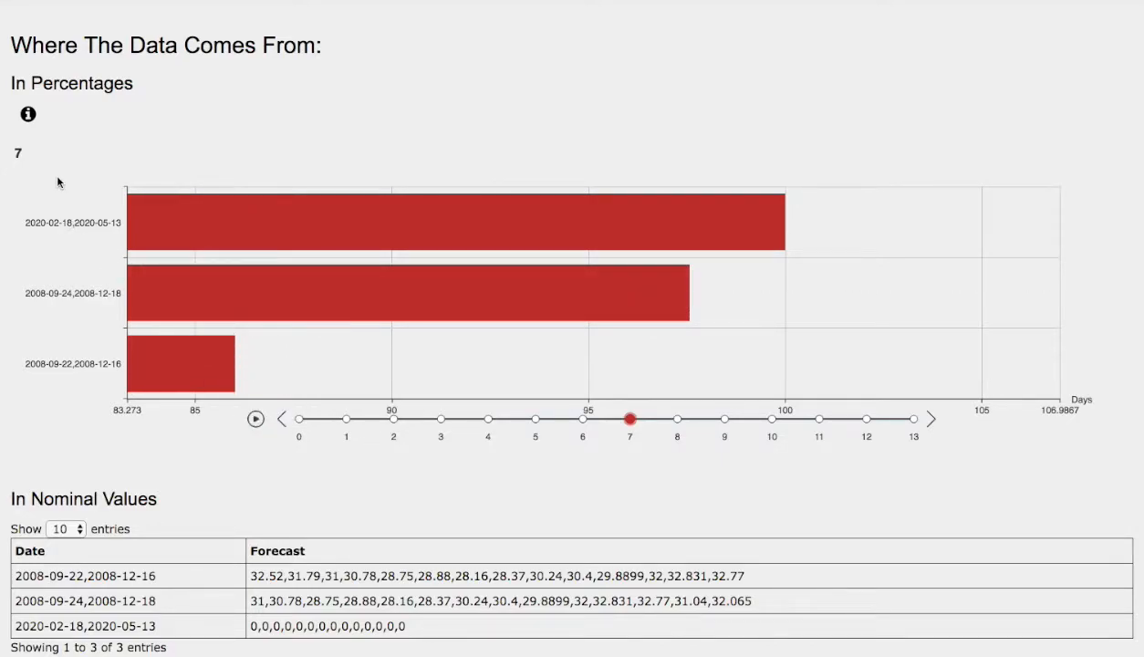
scroll("down", 3)
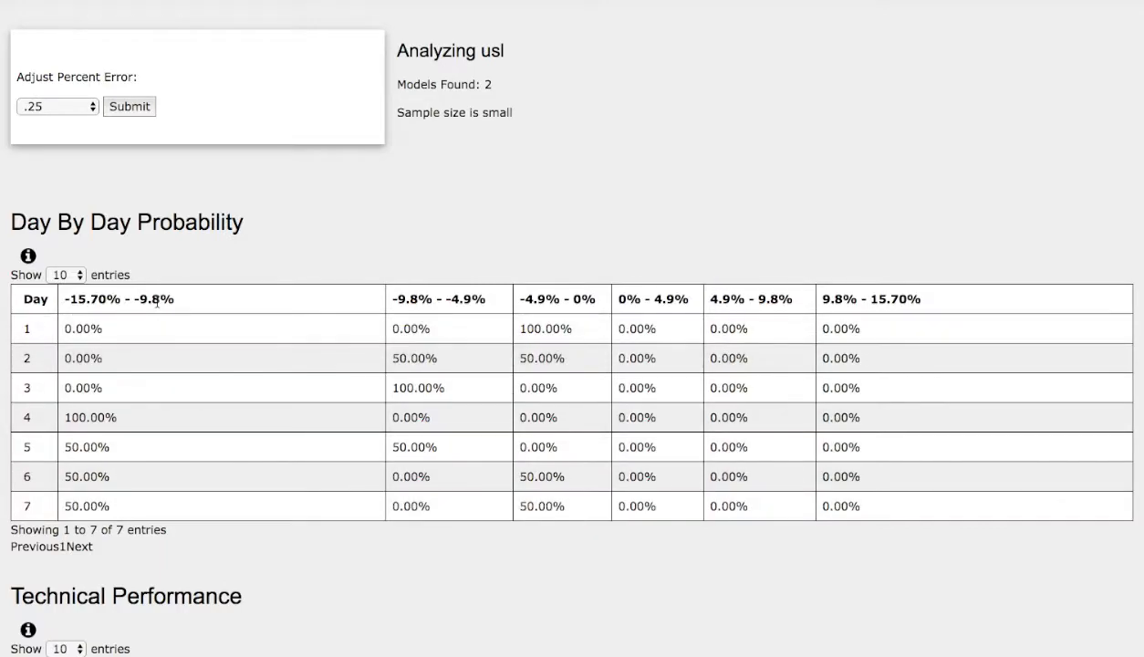
mouse_move(302, 255)
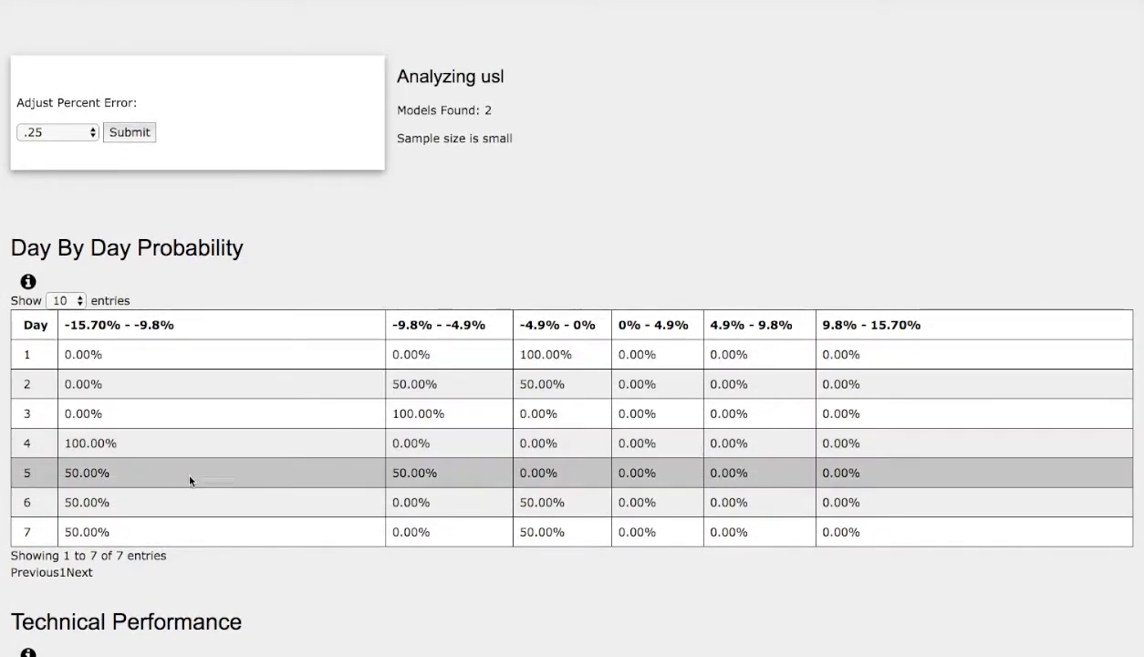
mouse_move(487, 151)
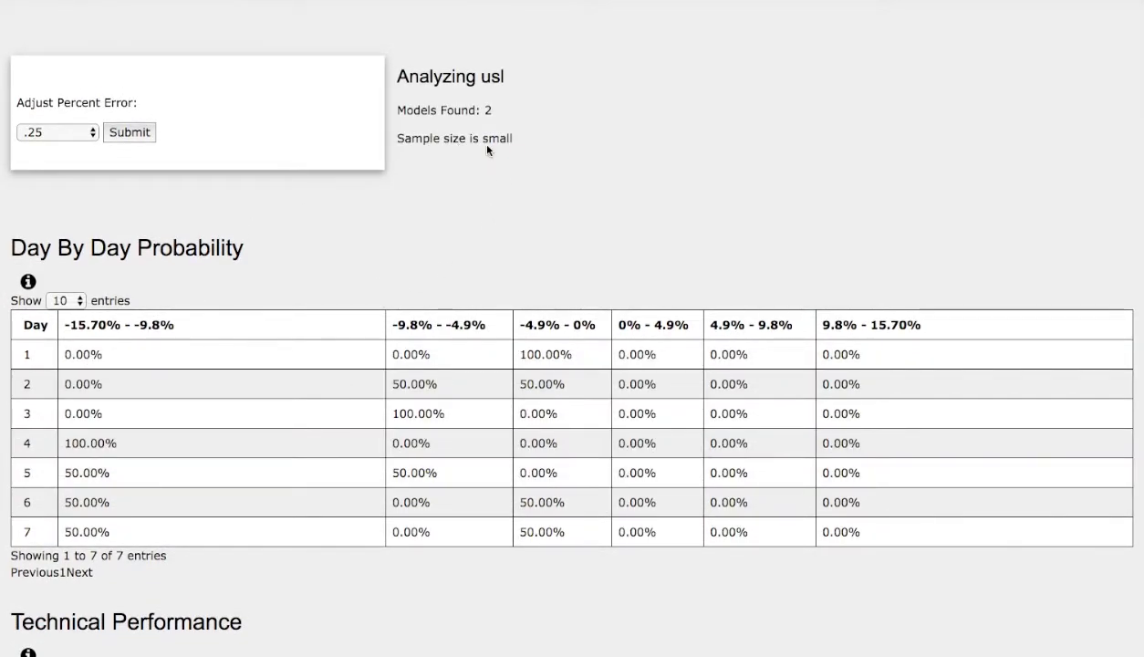
mouse_move(278, 245)
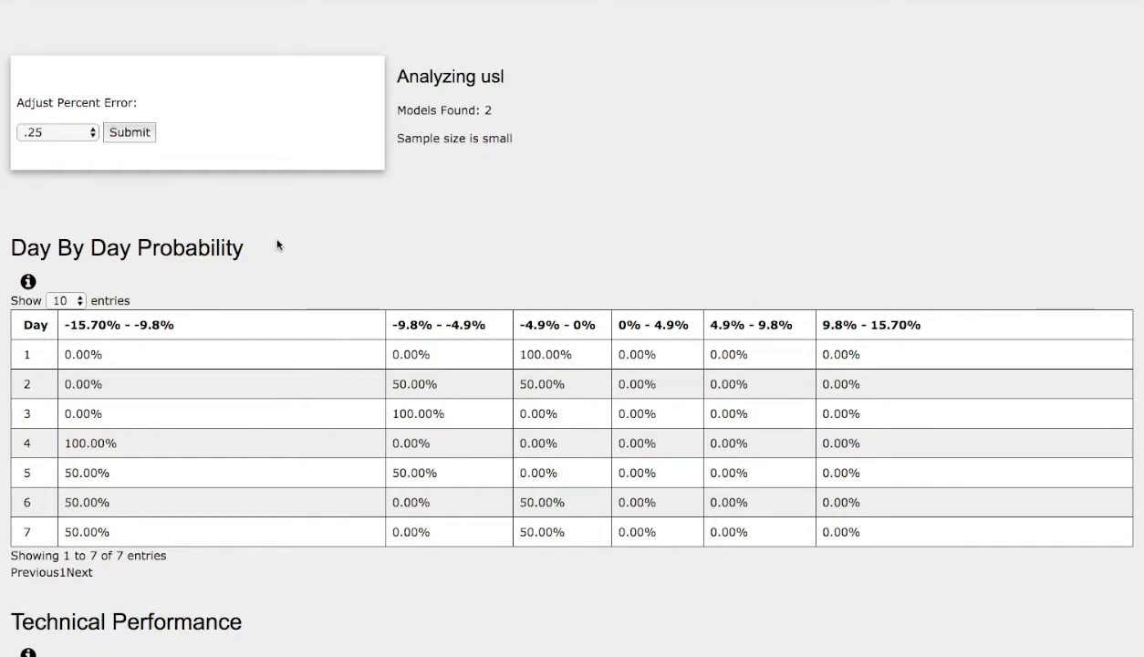
Step: Scroll down to the Technical Performance table of monthly highs, lows and SMAs
scroll("down", 3)
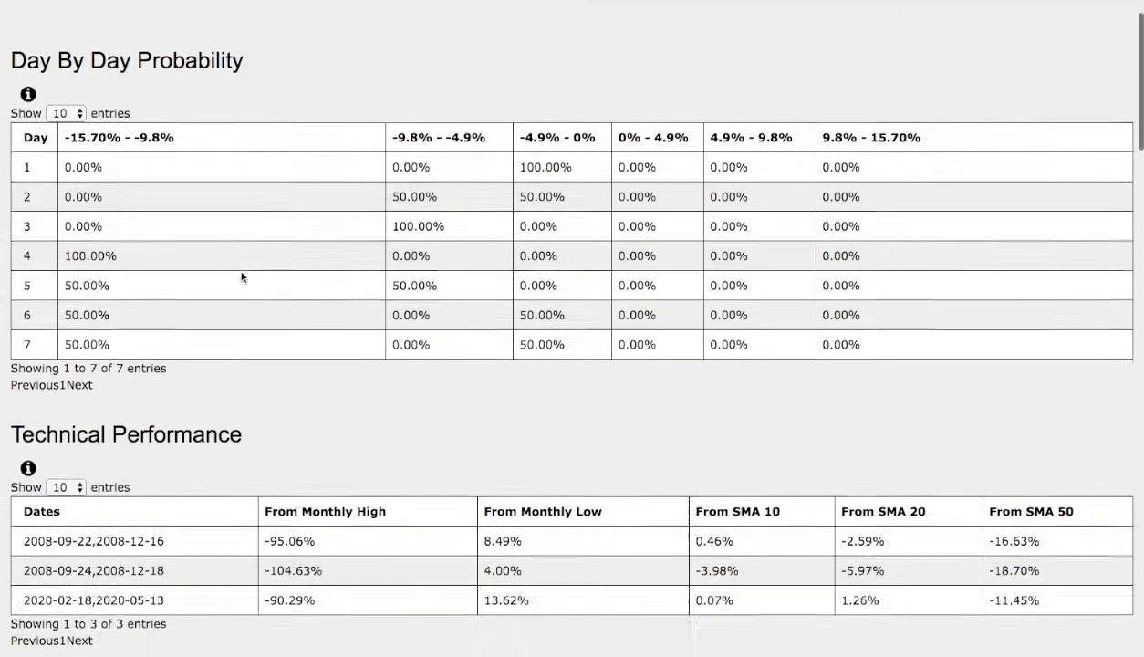
scroll("down", 3)
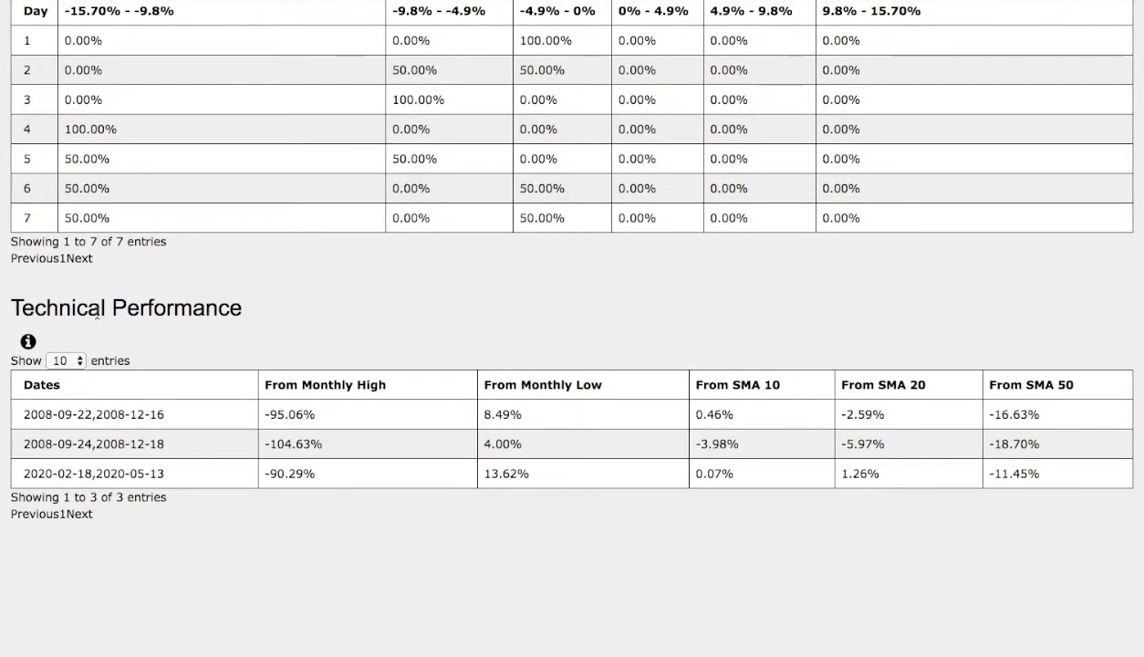
mouse_move(187, 487)
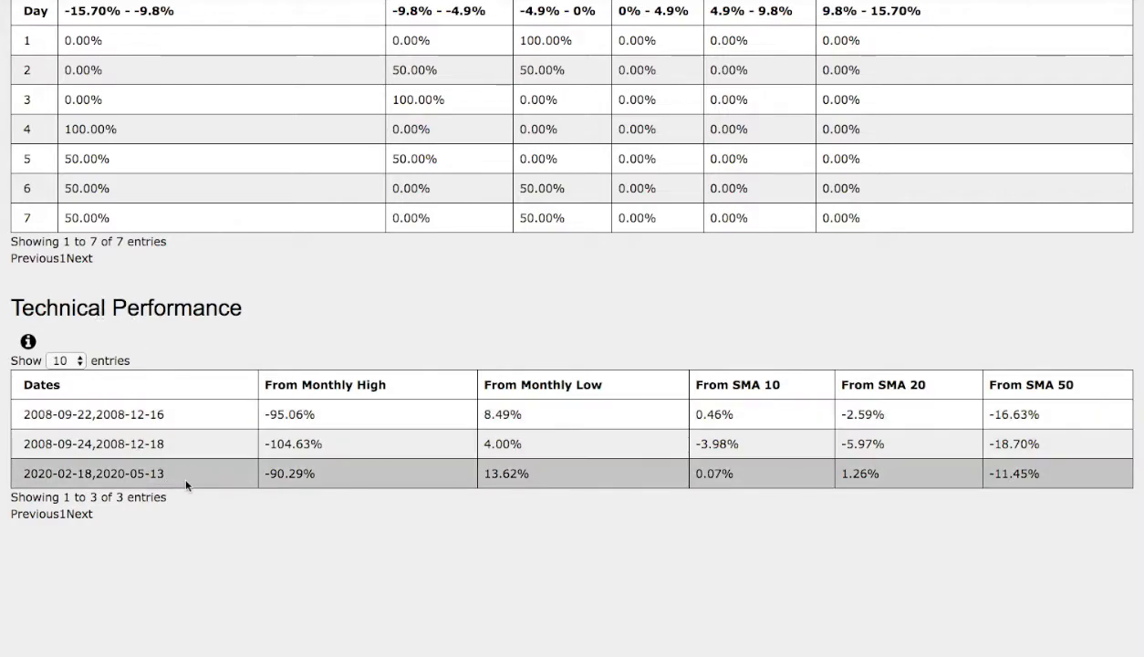
mouse_move(242, 483)
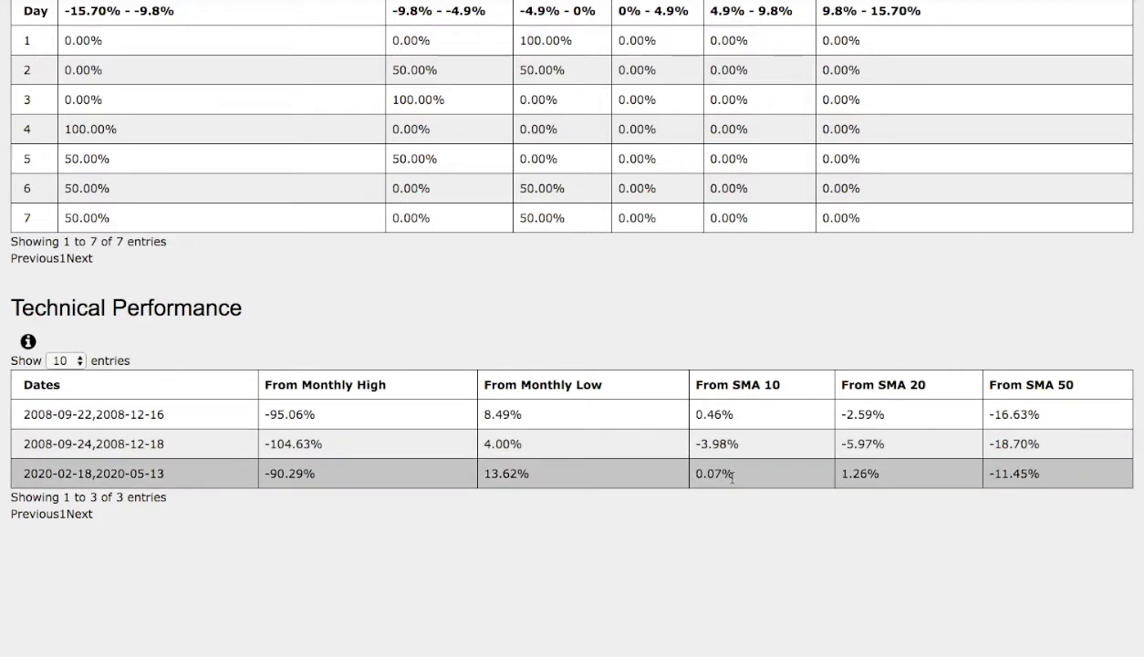
mouse_move(883, 470)
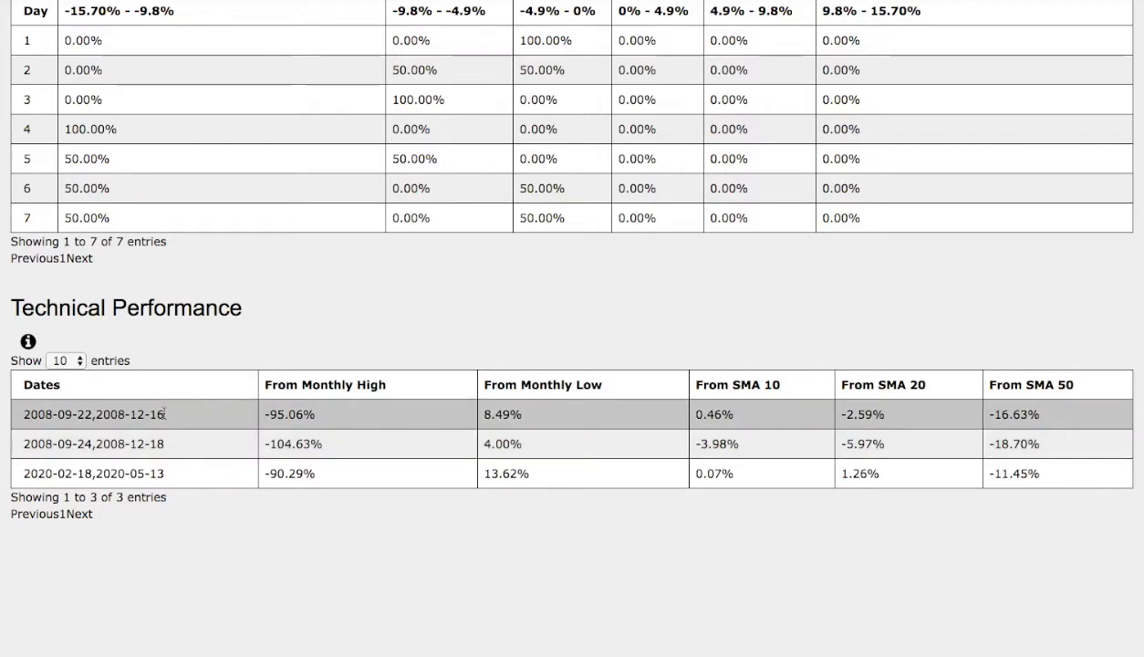
mouse_move(175, 416)
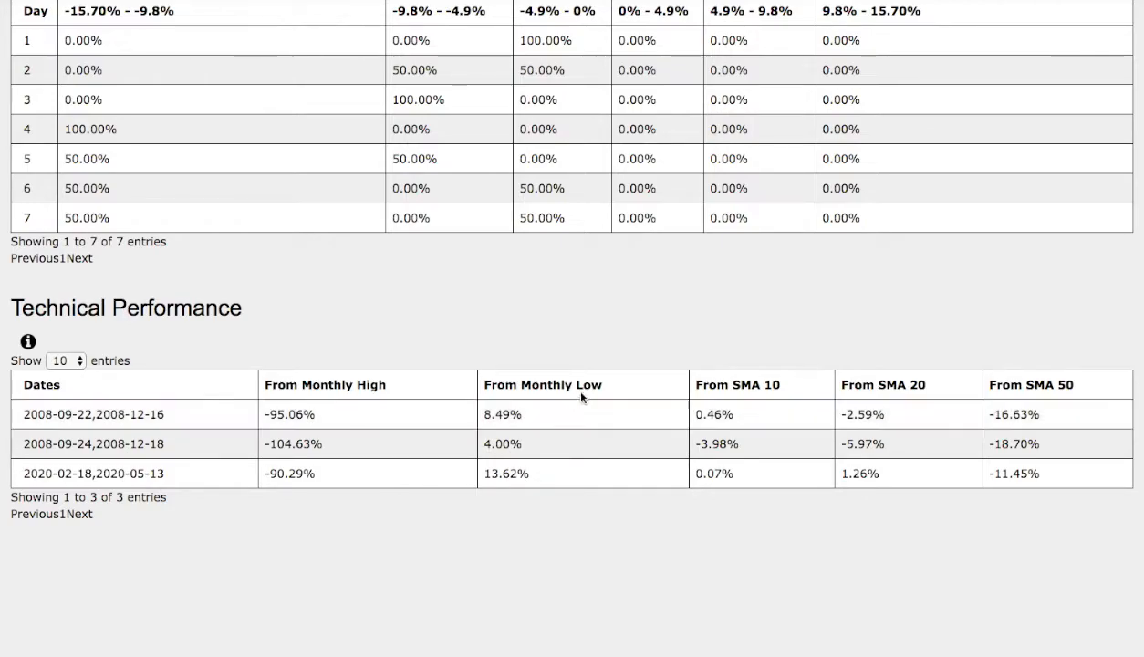
mouse_move(749, 424)
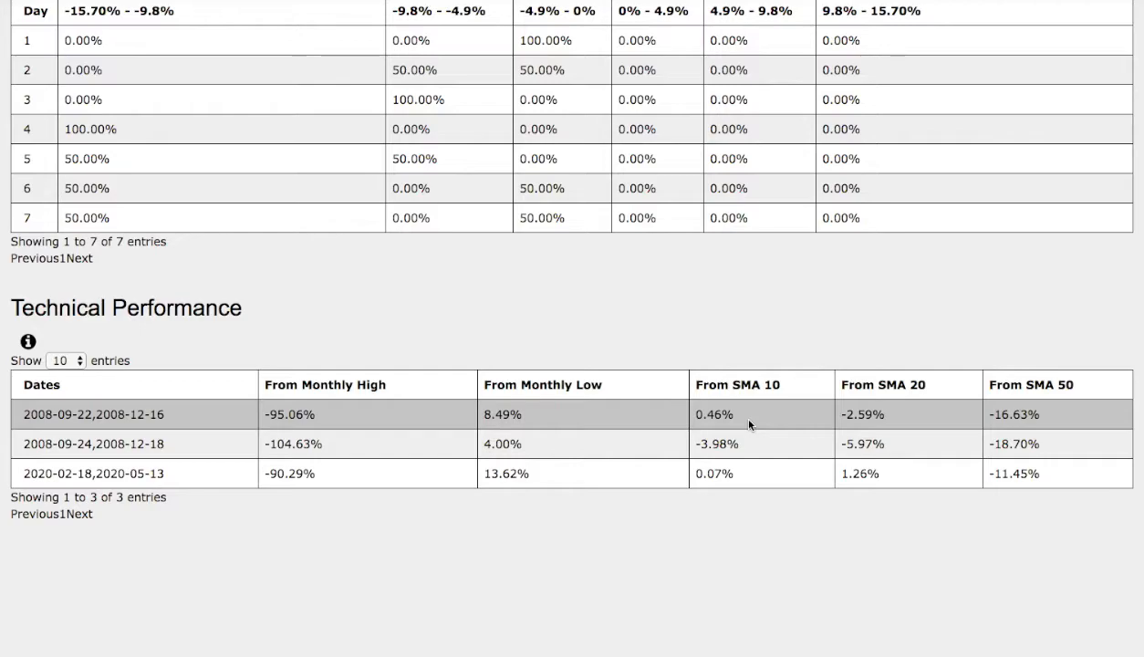
mouse_move(896, 418)
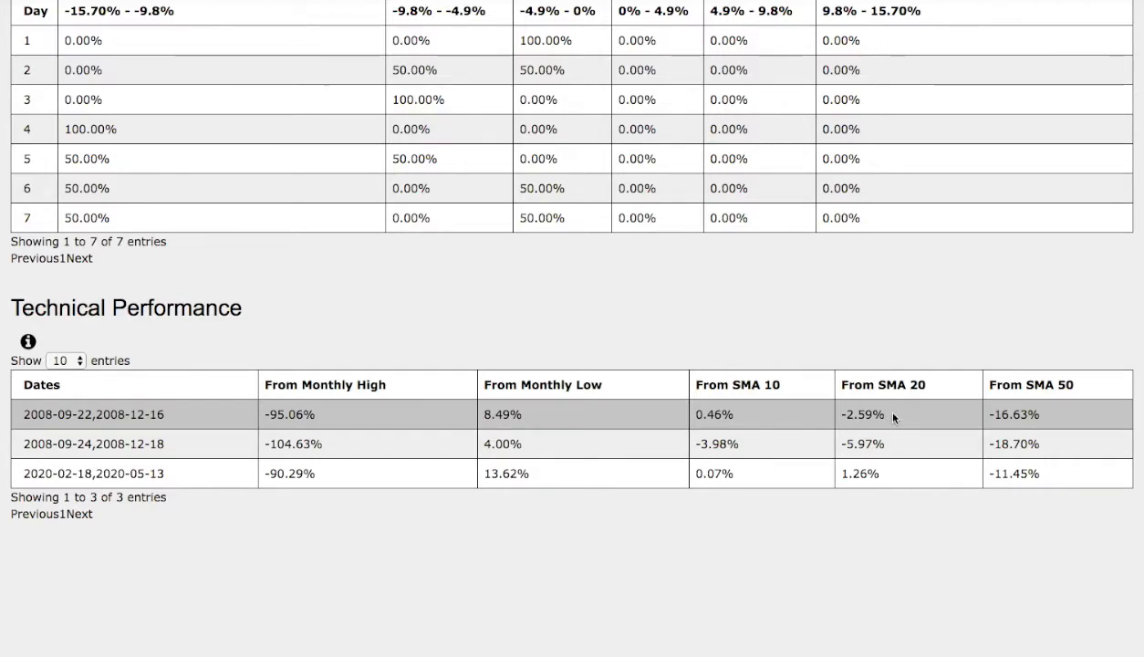
mouse_move(900, 415)
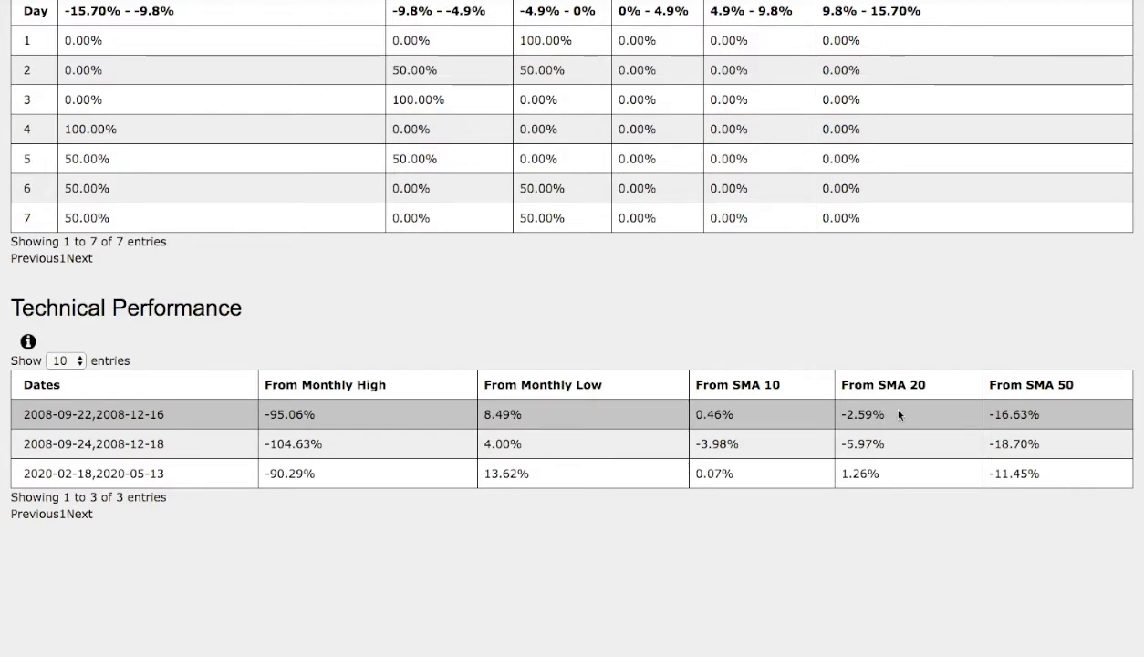
mouse_move(1043, 417)
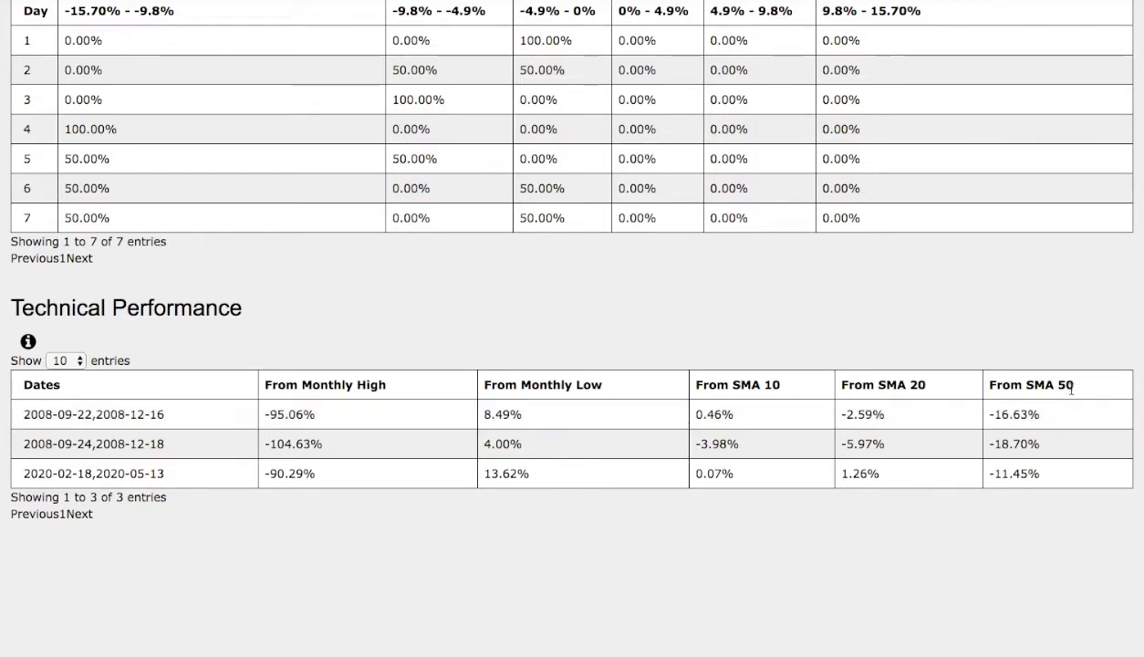
mouse_move(906, 427)
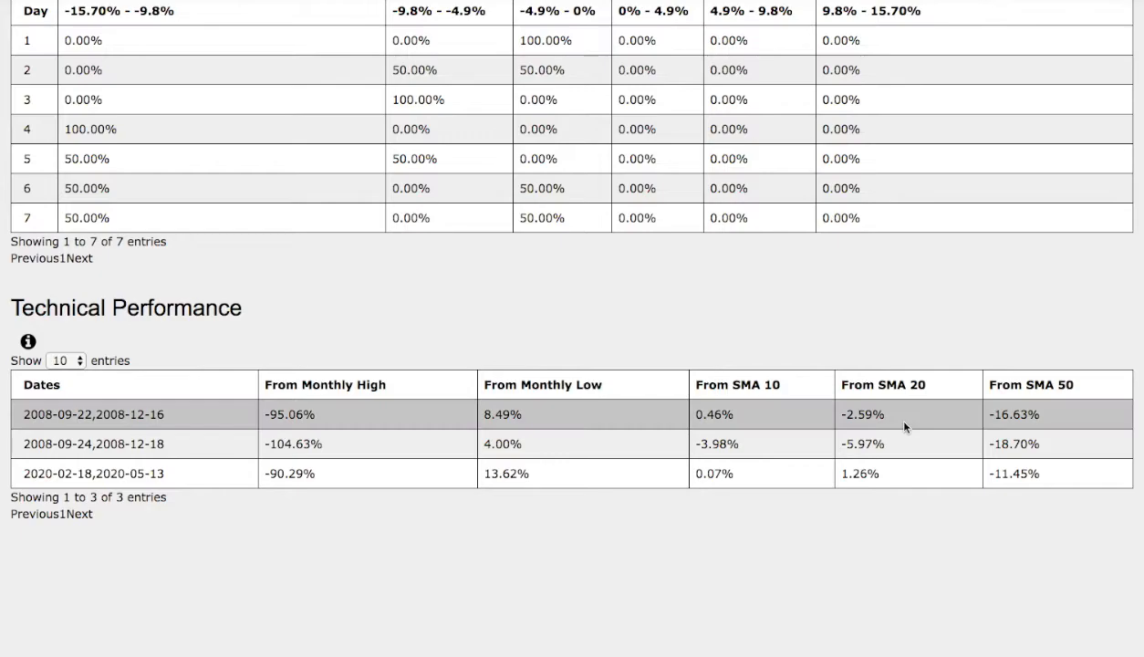
mouse_move(893, 421)
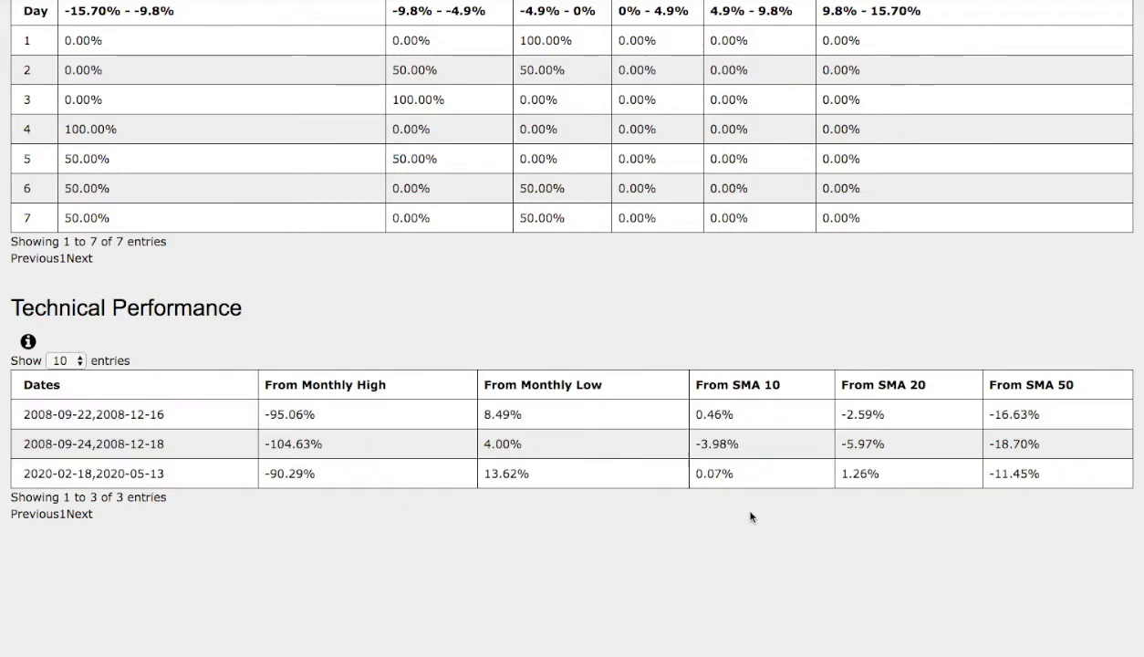
mouse_move(593, 331)
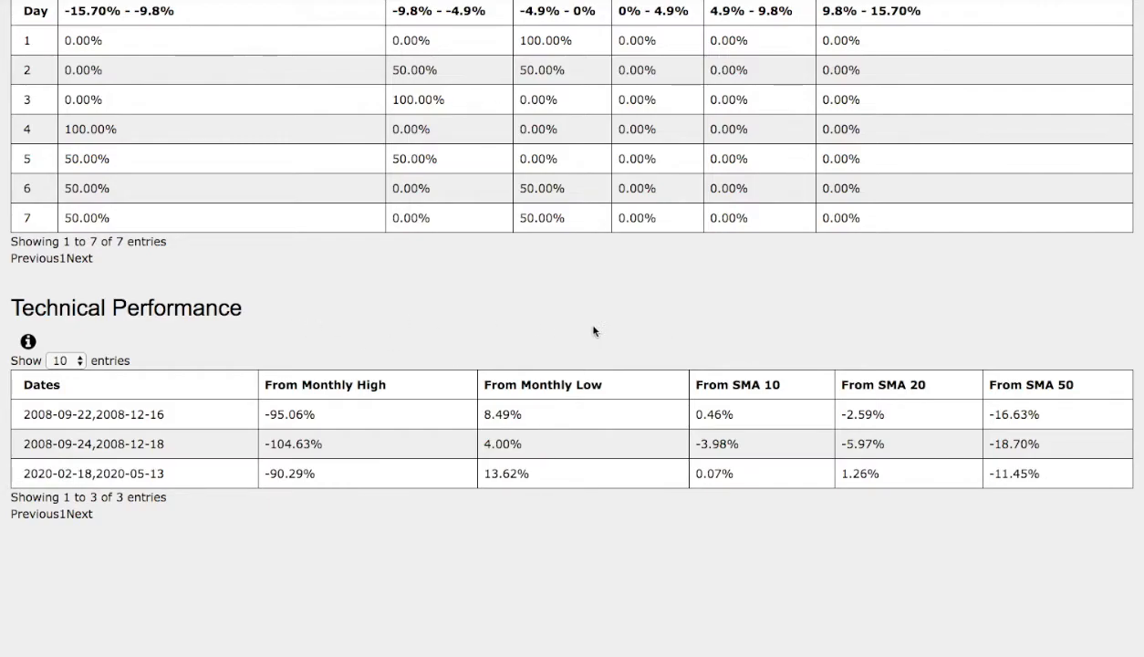
mouse_move(155, 360)
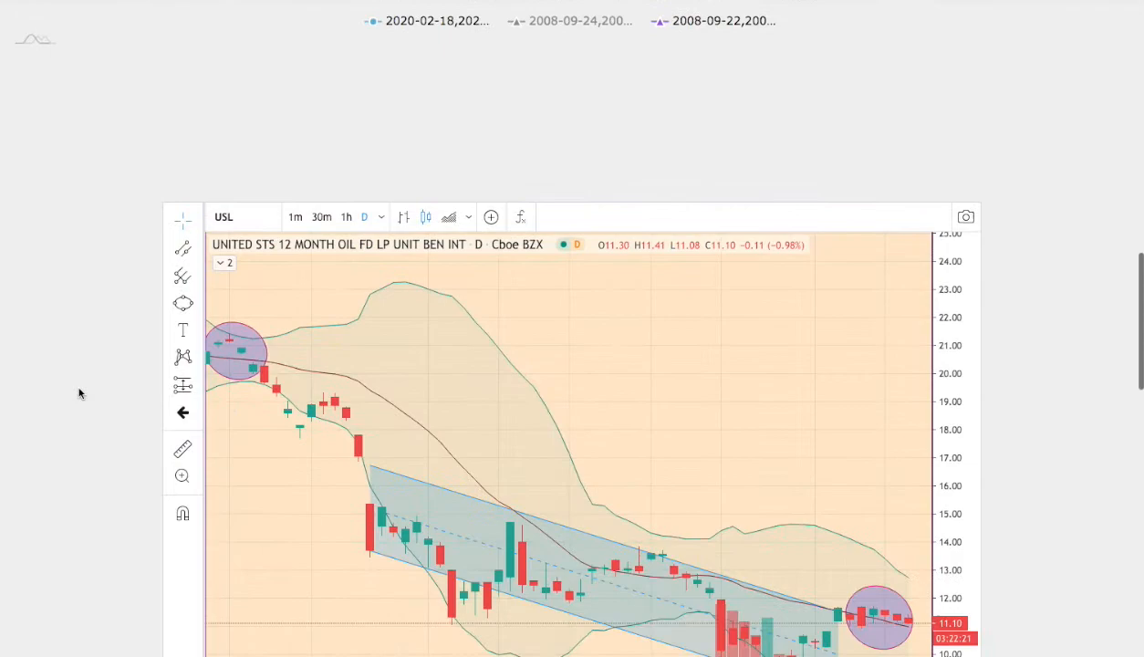
Step: Scroll past the 2008 Bollinger Band comparison chart to Where The Data Comes From
scroll("down", 3)
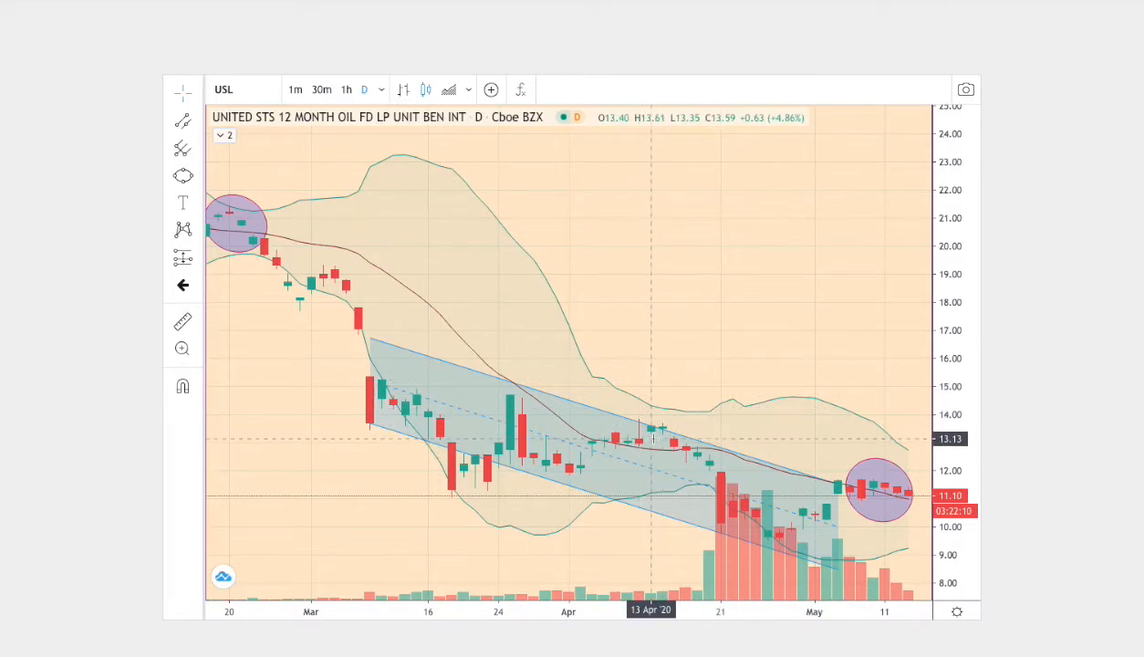
scroll("down", 3)
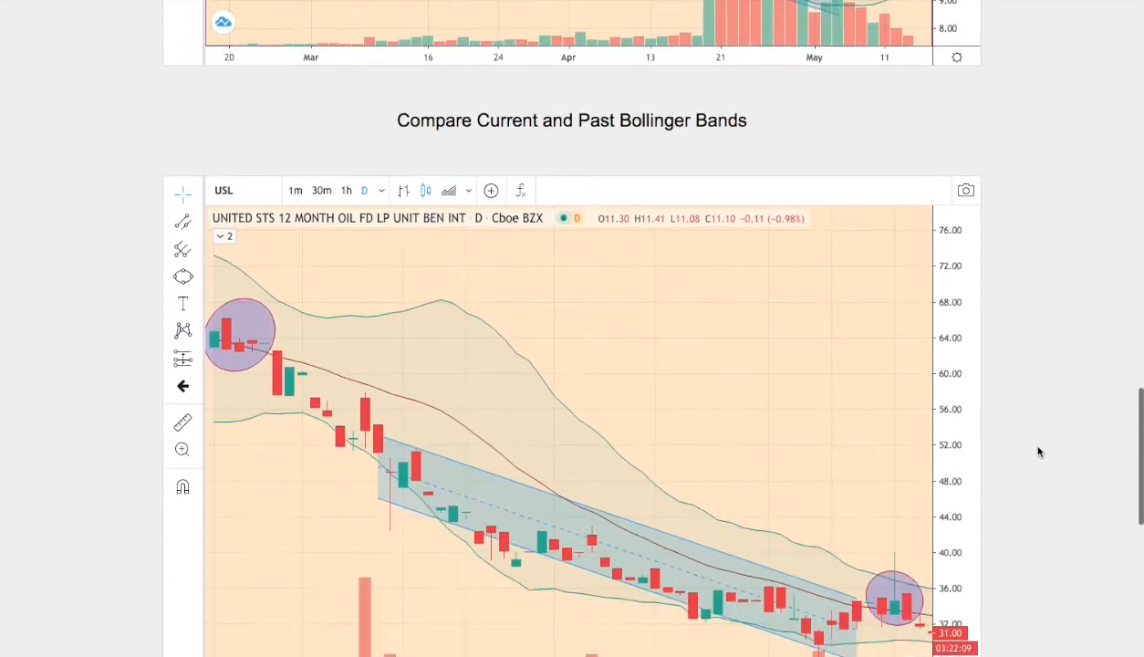
scroll("down", 3)
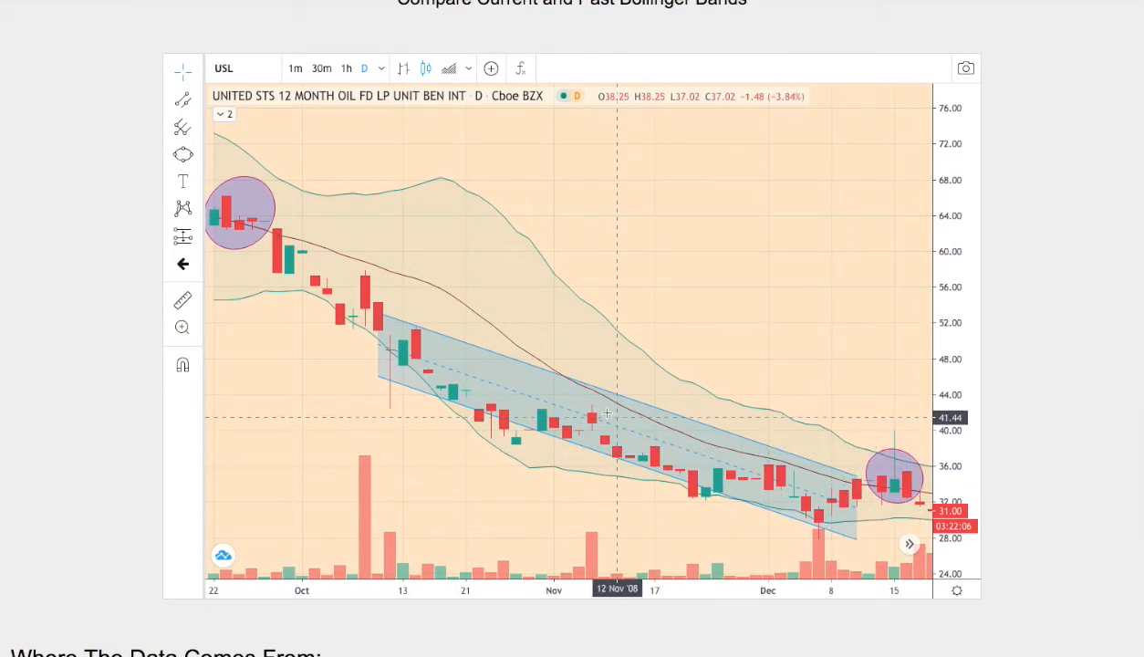
mouse_move(665, 439)
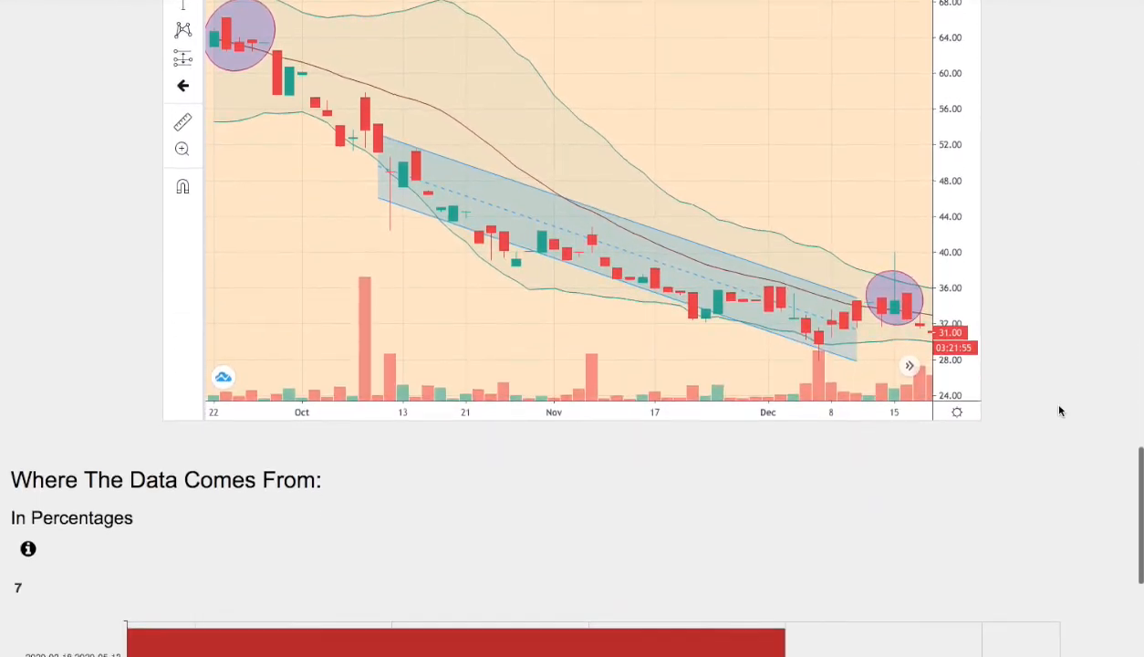
scroll("down", 3)
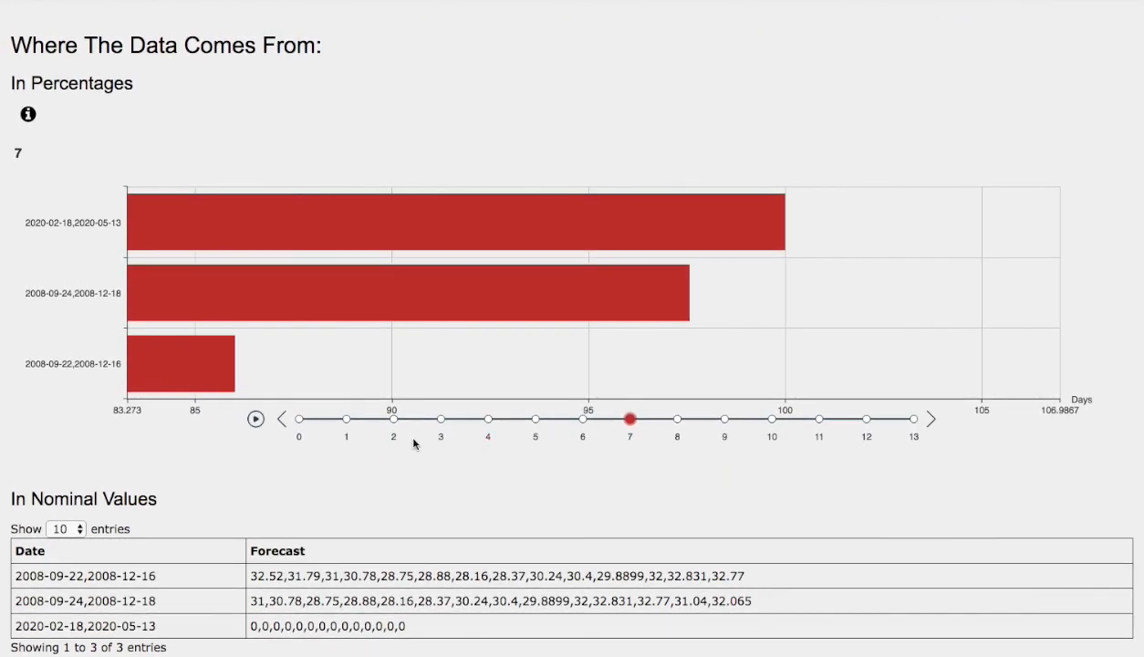